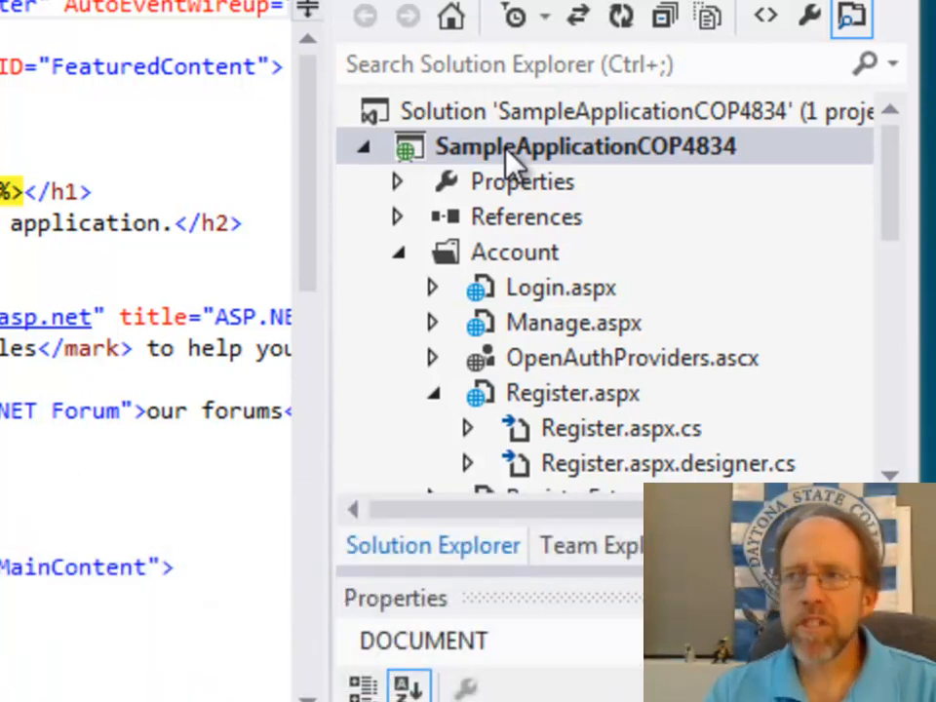
Step: Bring up the SampleApplicationCOP4834 project's context menu to add an App_Code folder
left_click(585, 147)
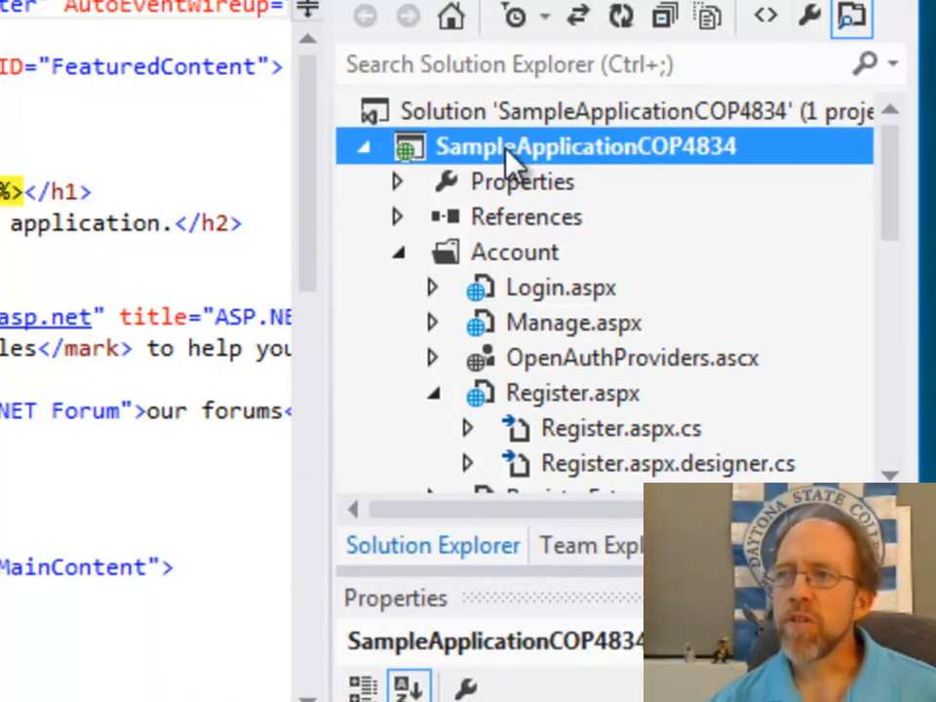
right_click(585, 147)
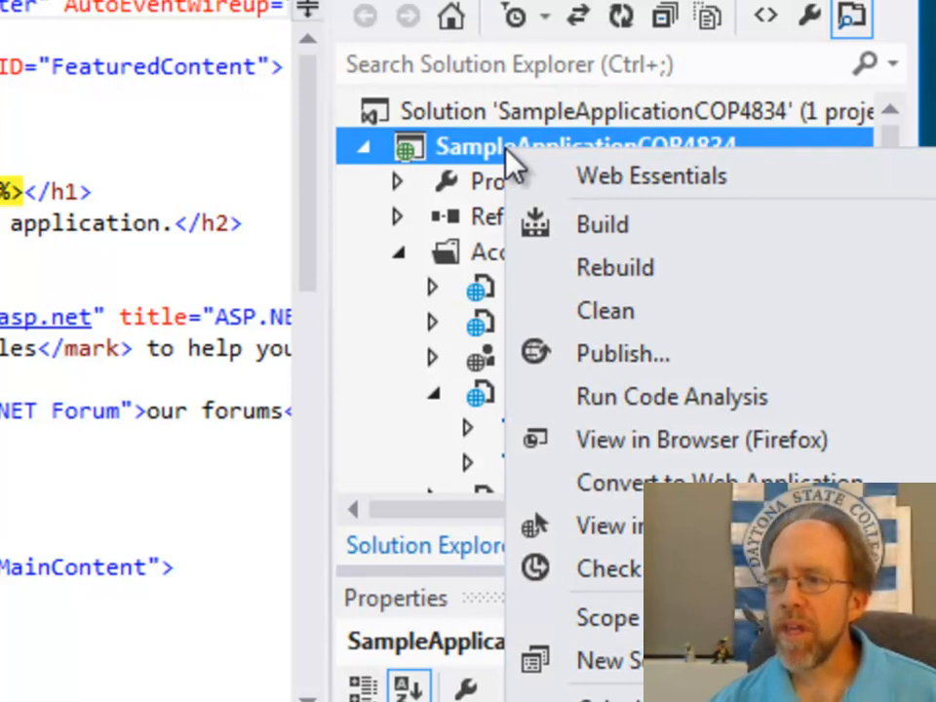
mouse_move(449, 120)
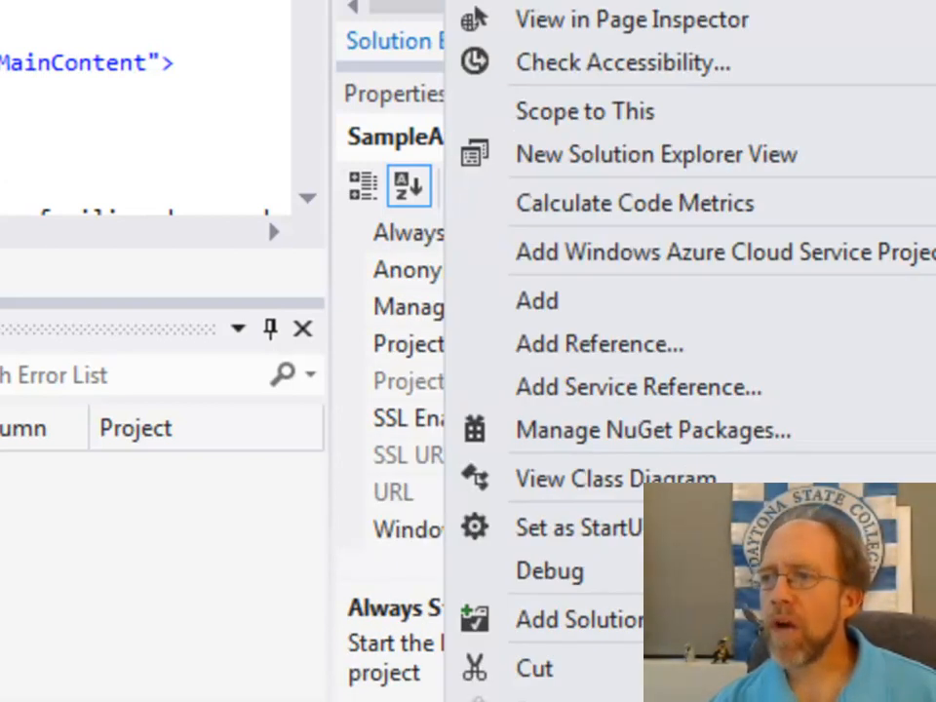
mouse_move(683, 297)
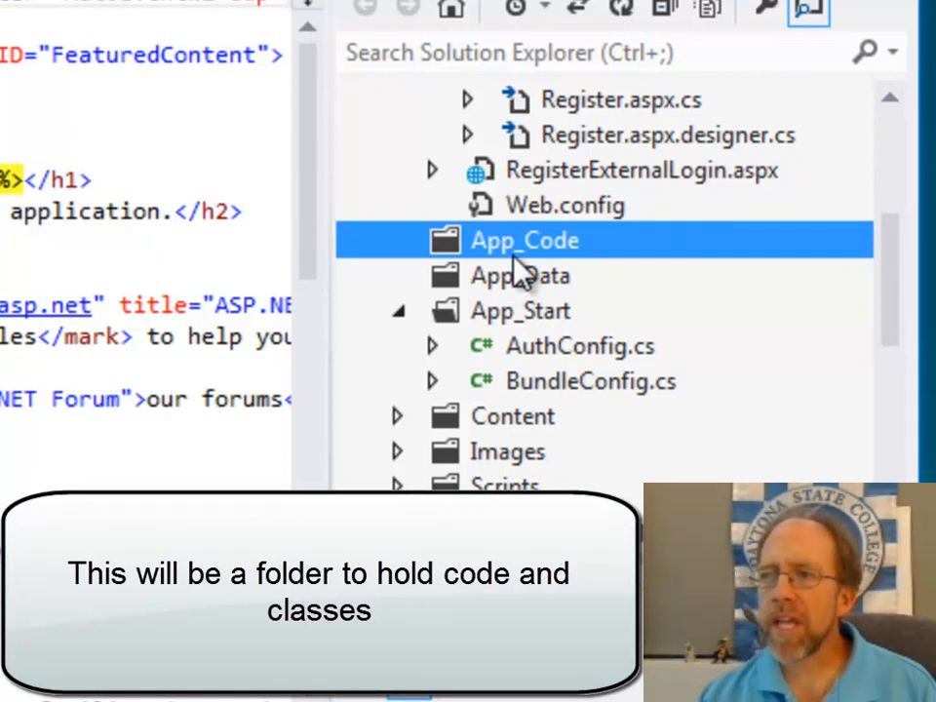
Step: Add a new class to App_Code and name it Global
right_click(524, 242)
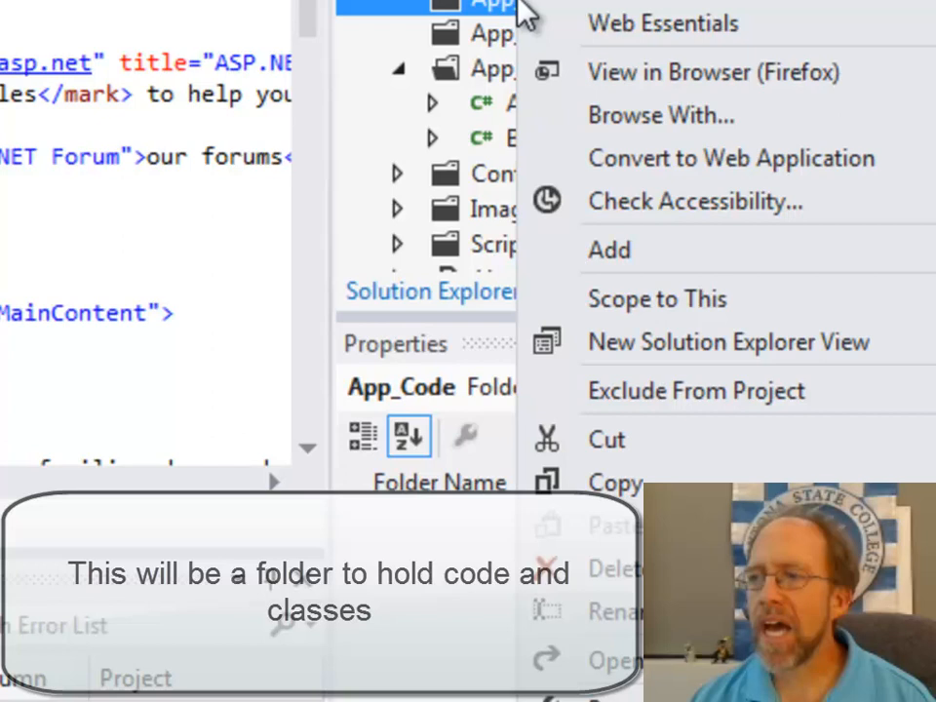
mouse_move(609, 250)
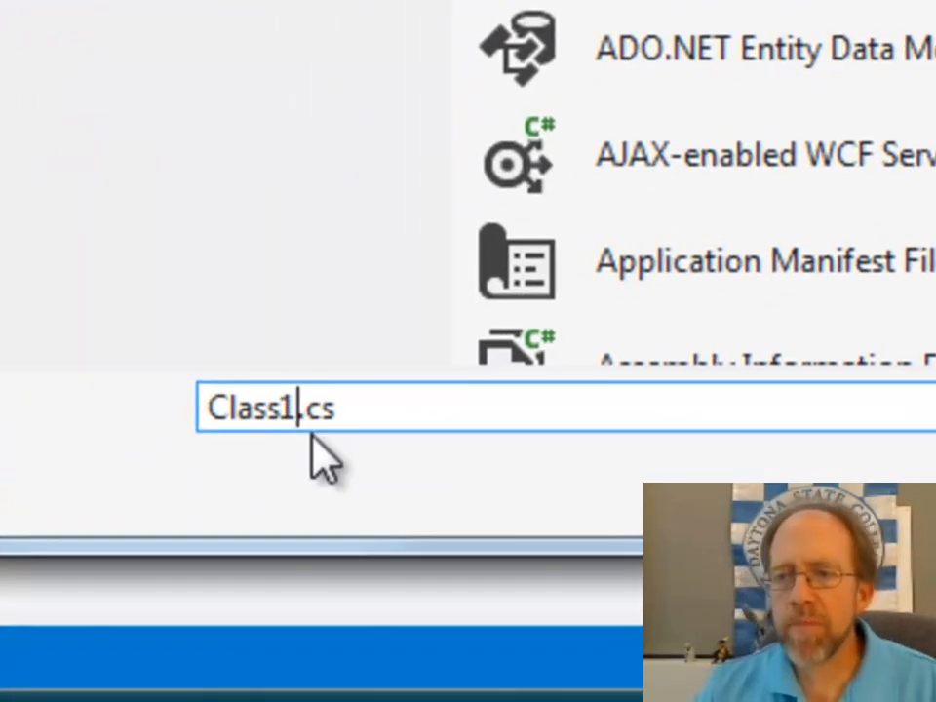
type("Gl.cs")
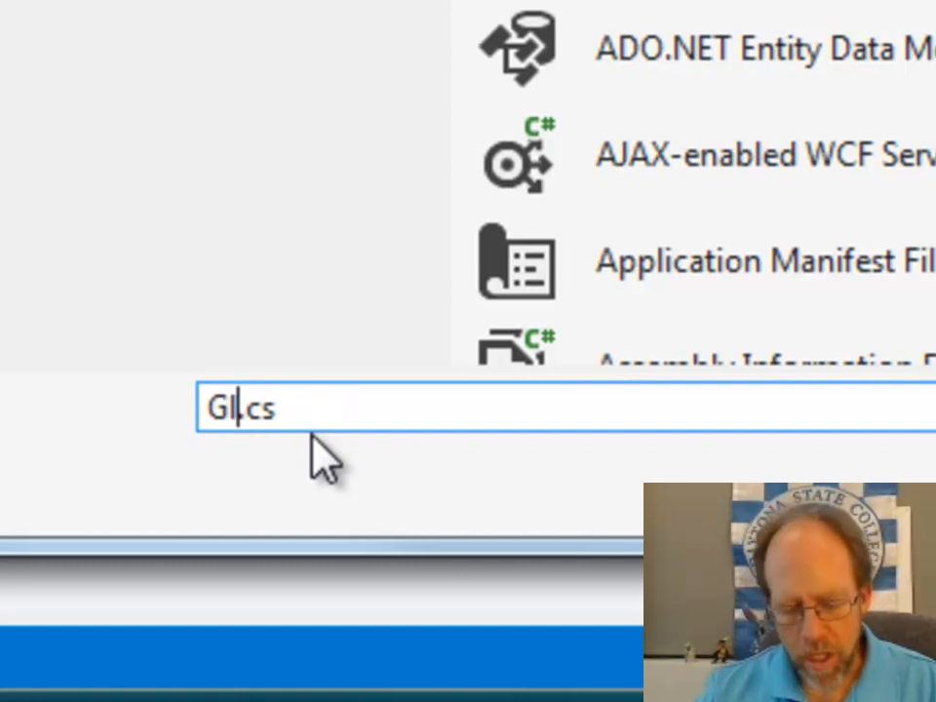
type("obal")
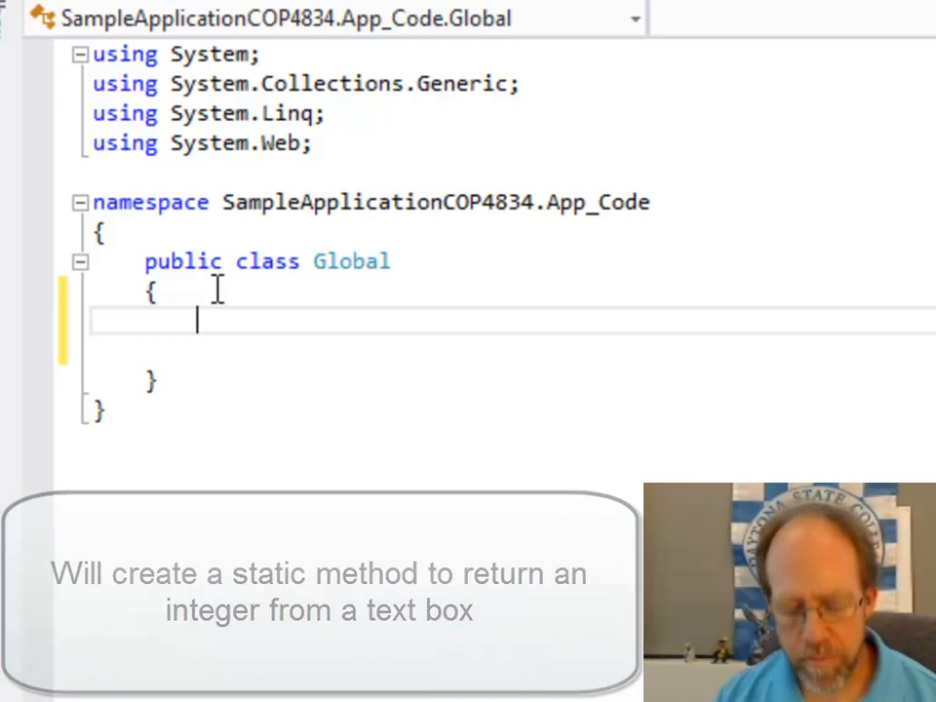
Step: Declare public static int getInteger(TextBox tb) inside the Global class
type("puli")
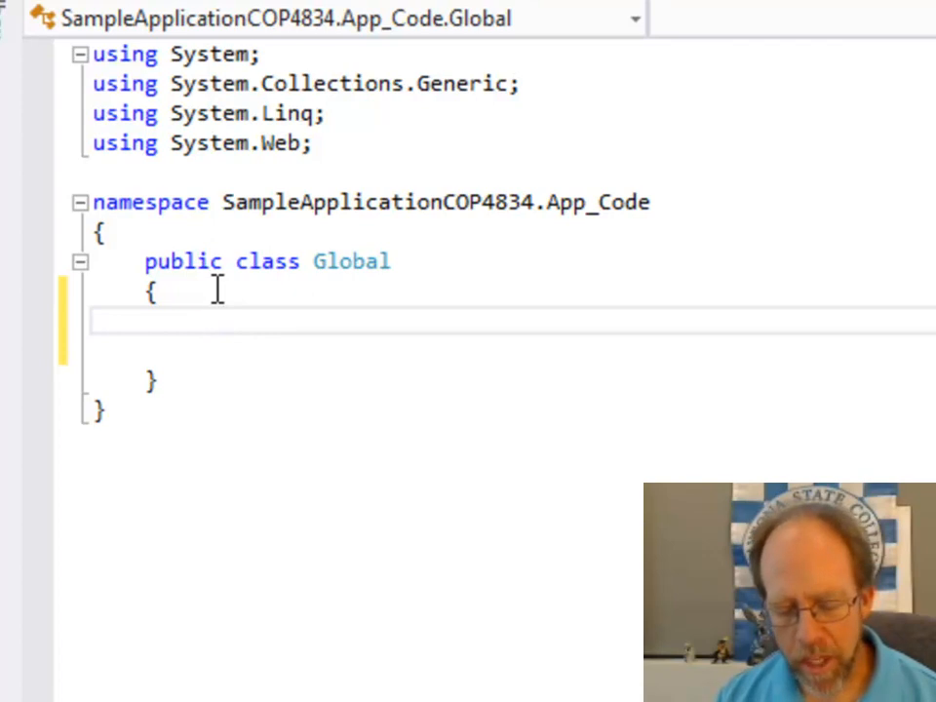
type("public")
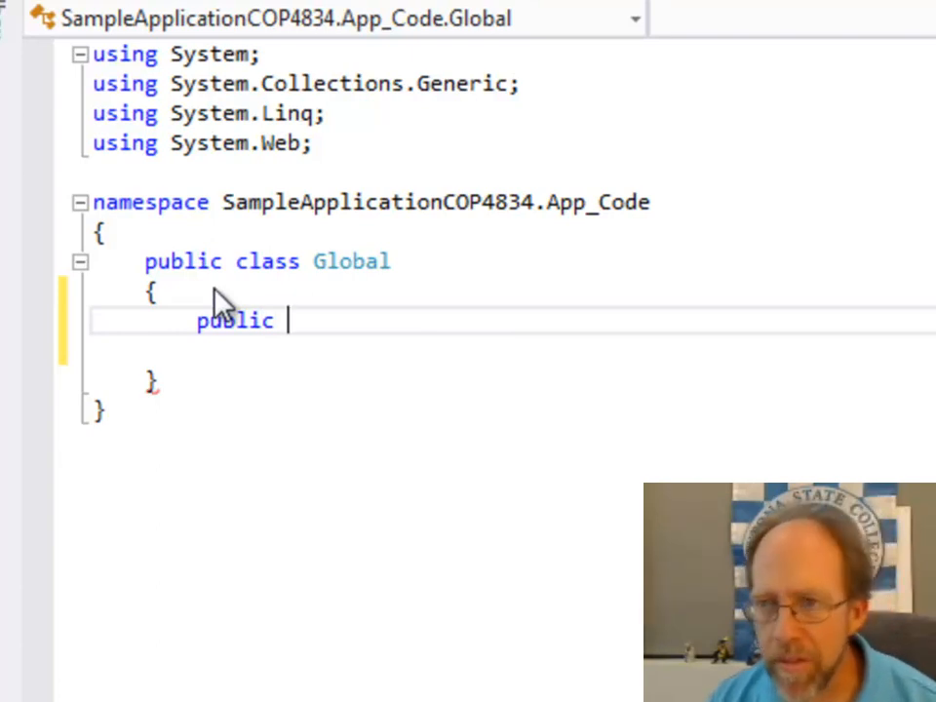
type("static")
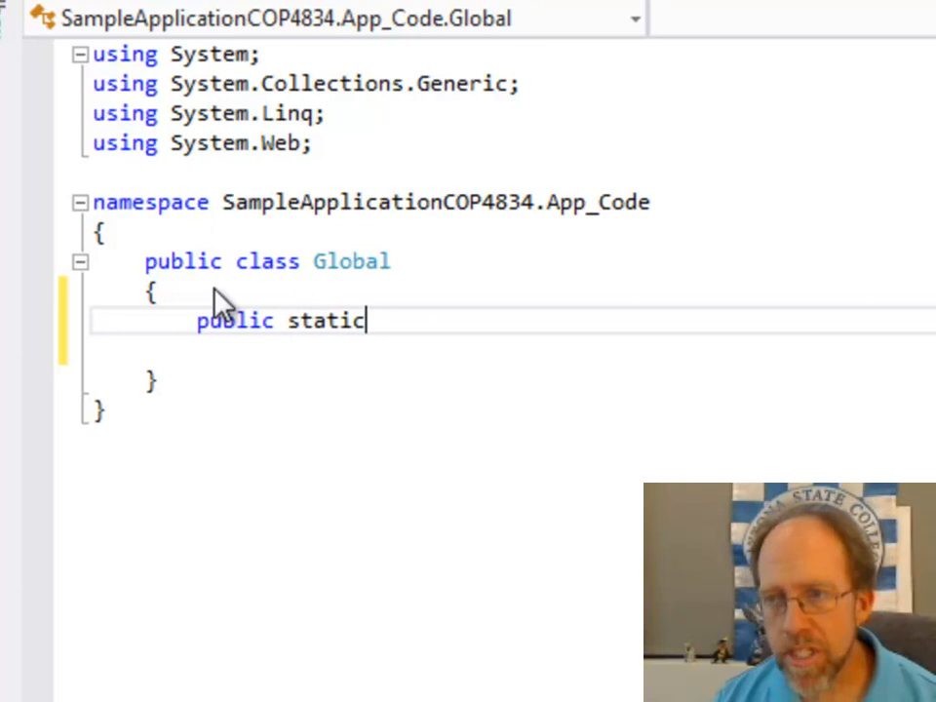
type("int")
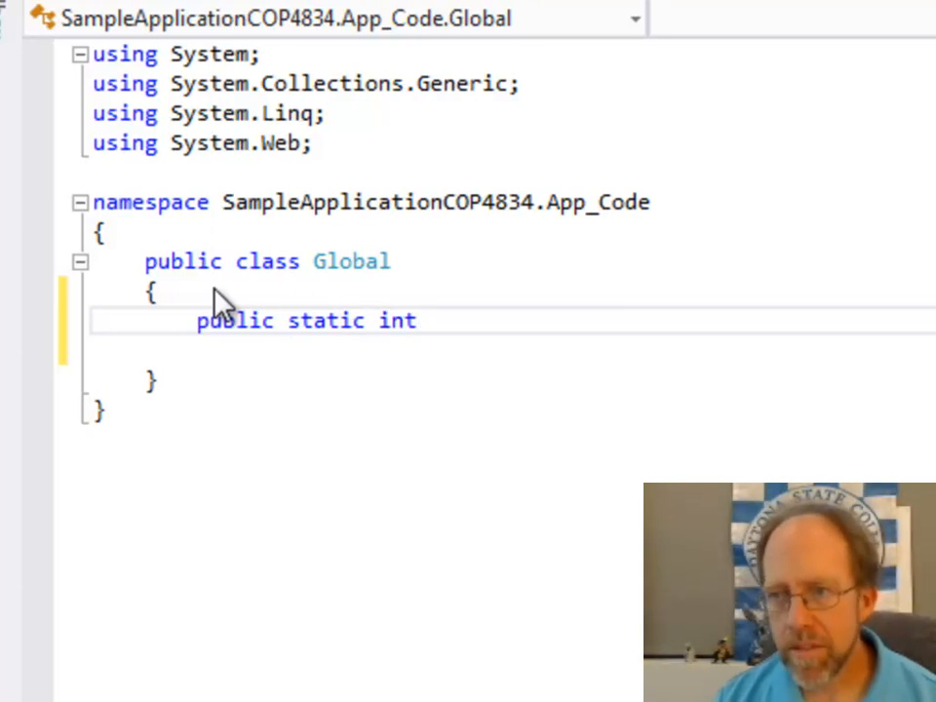
type("get")
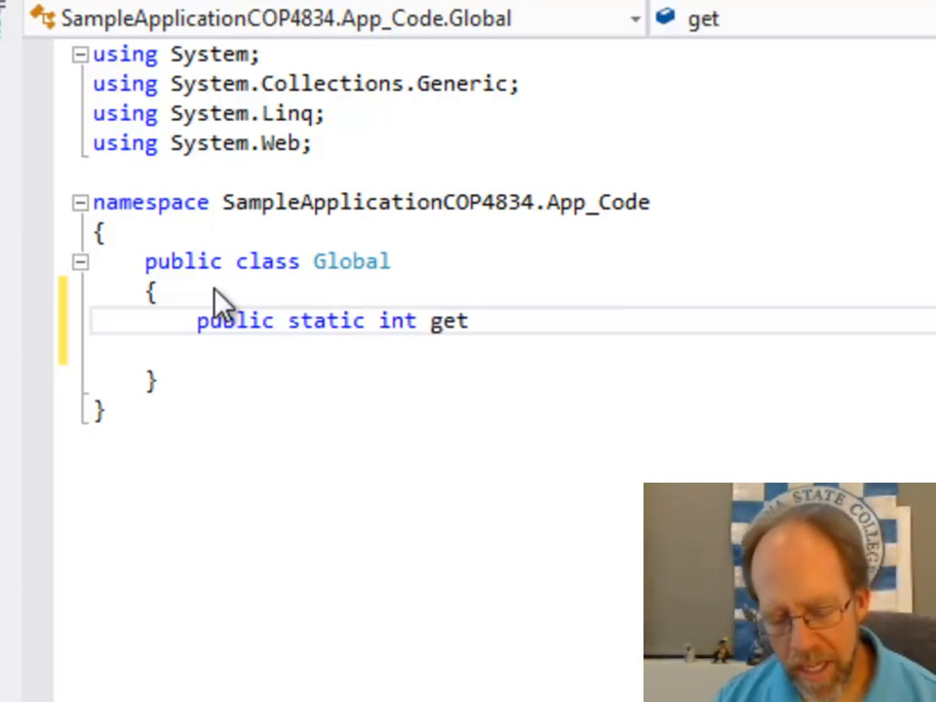
type("Integer")
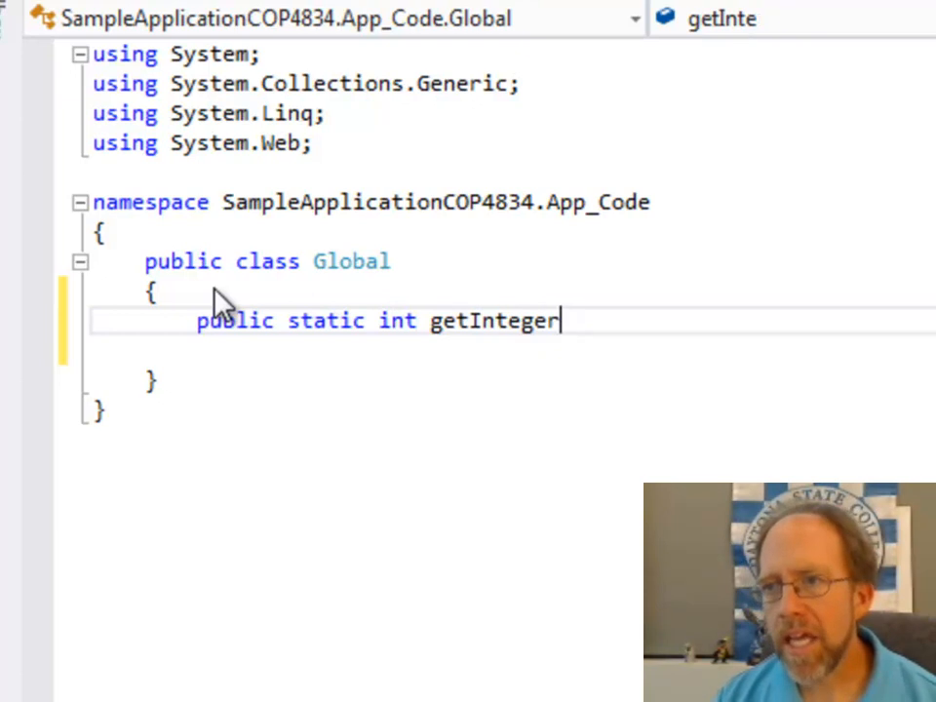
type("(Tex")
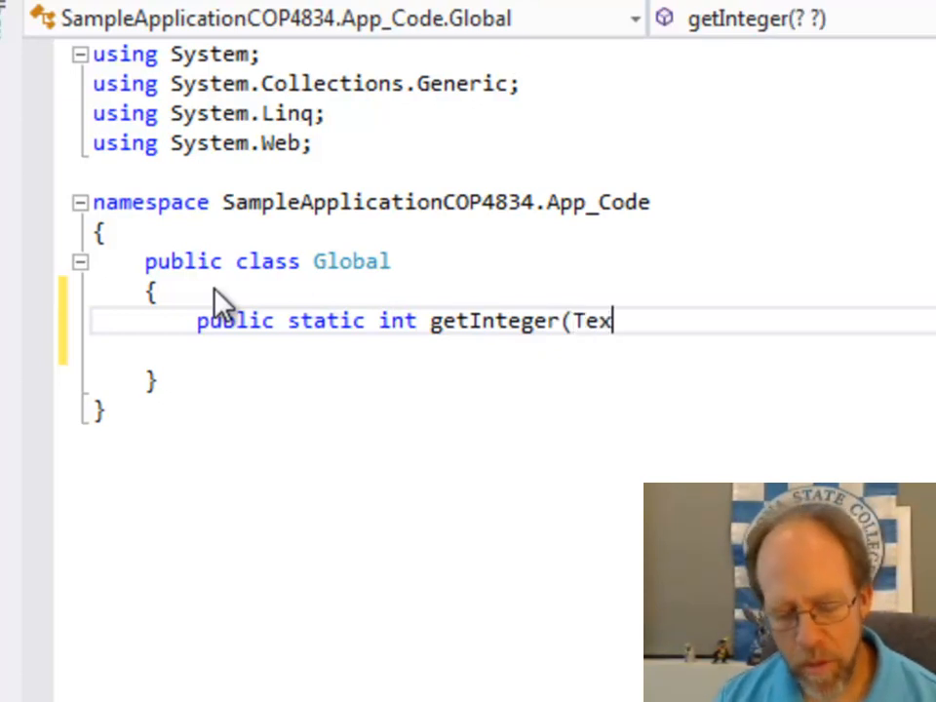
type("tBox")
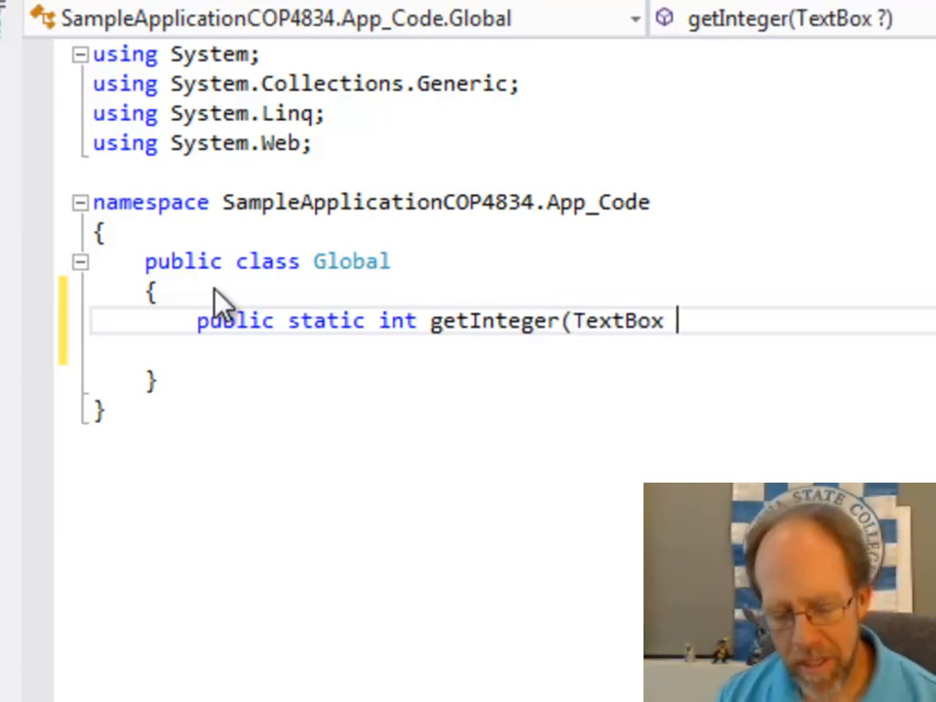
type("tb)")
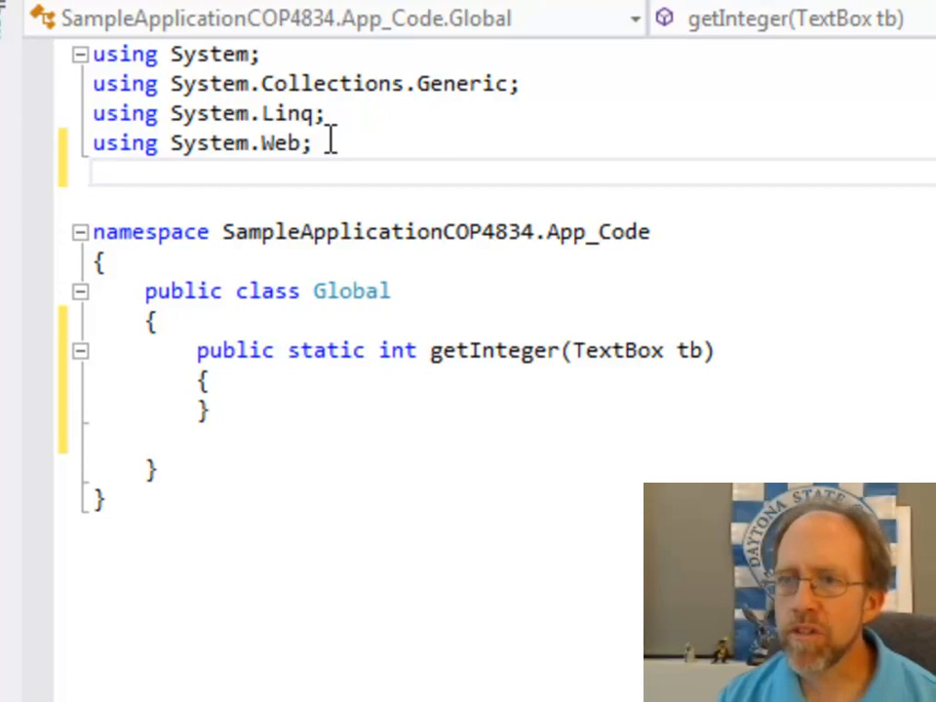
Step: Add the line using System.Web.UI.WebControls; to Global.cs
type("usi")
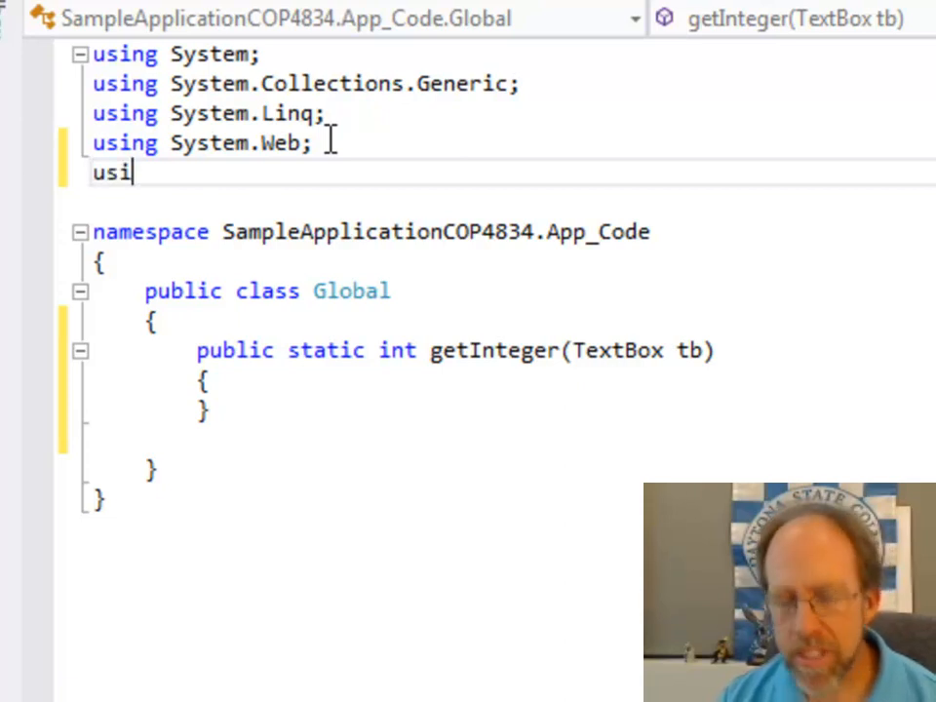
type("ng System")
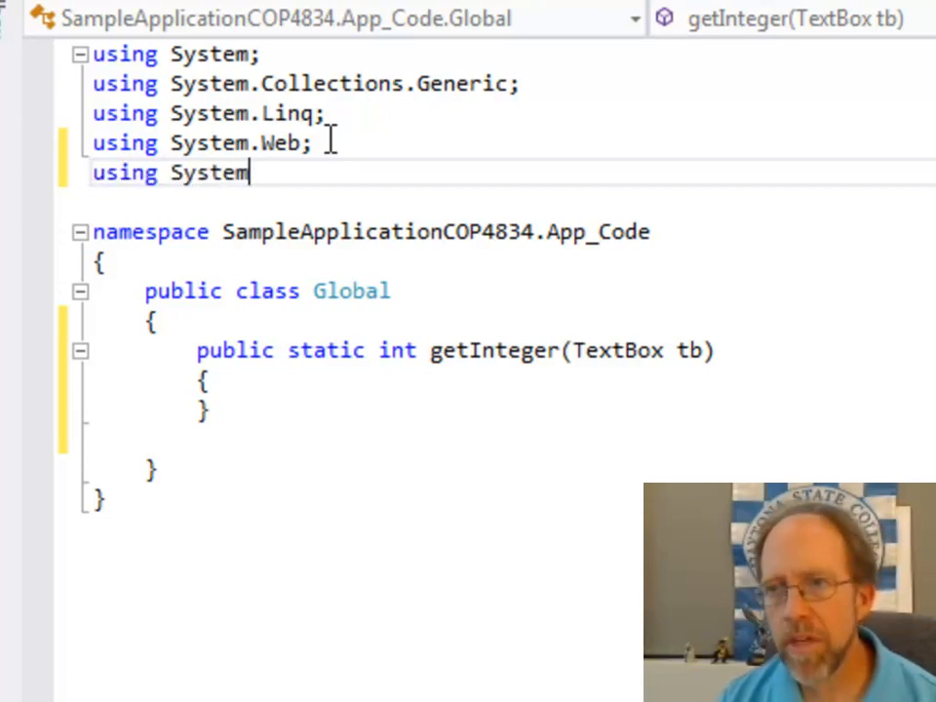
type(".Web")
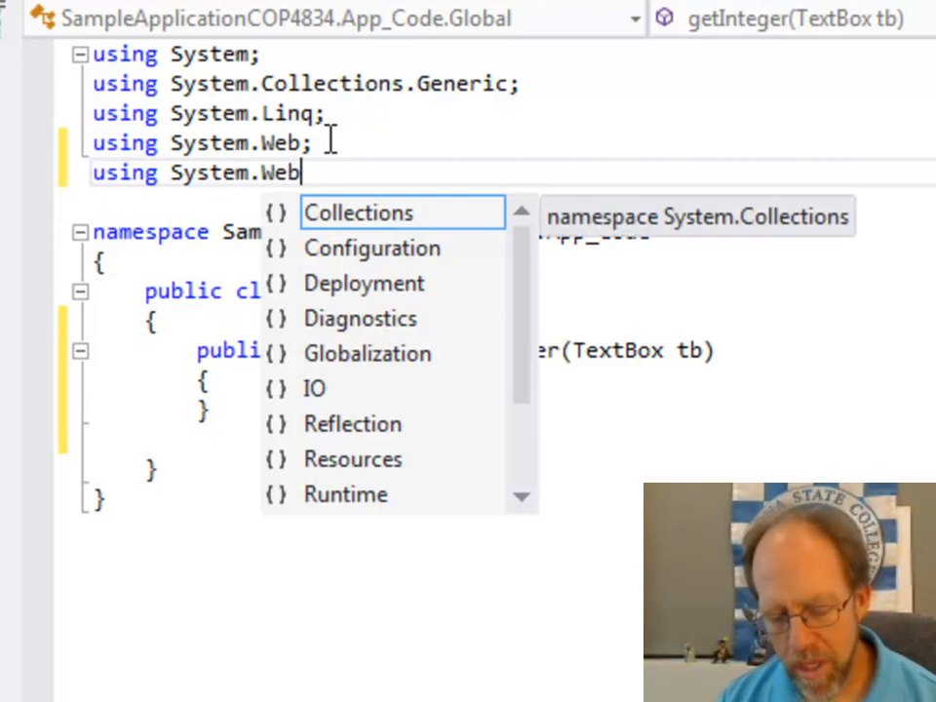
type(".UI")
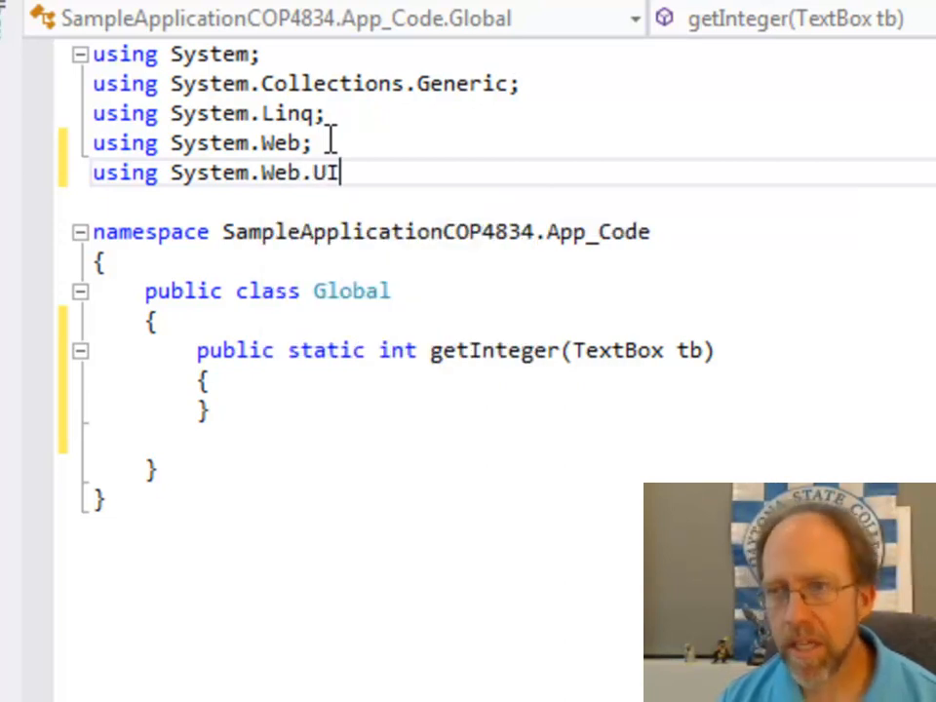
type(".")
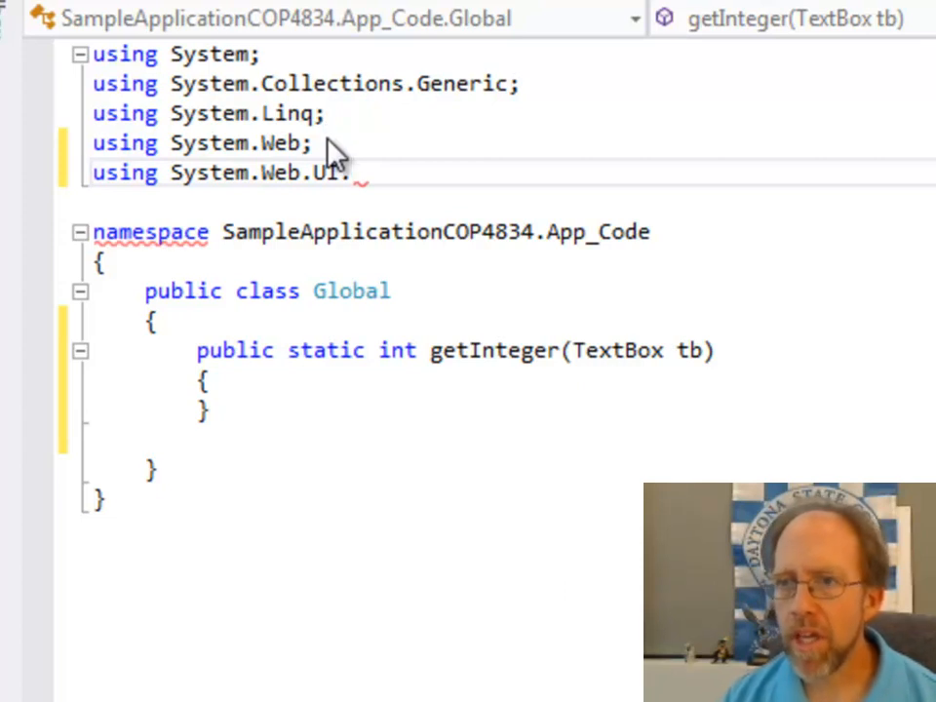
type("W")
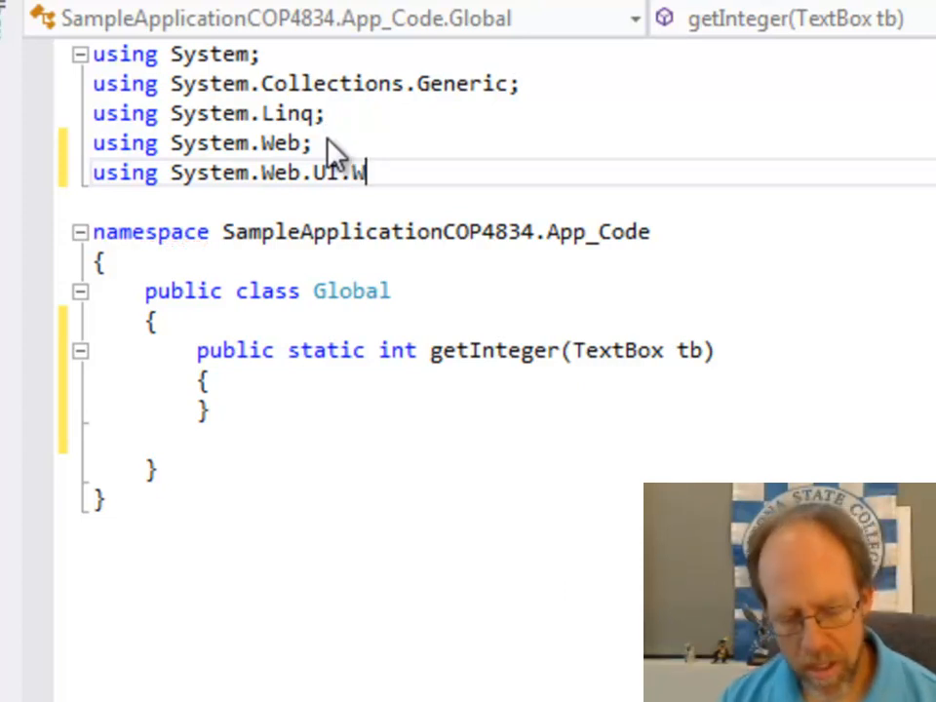
type("ebControls")
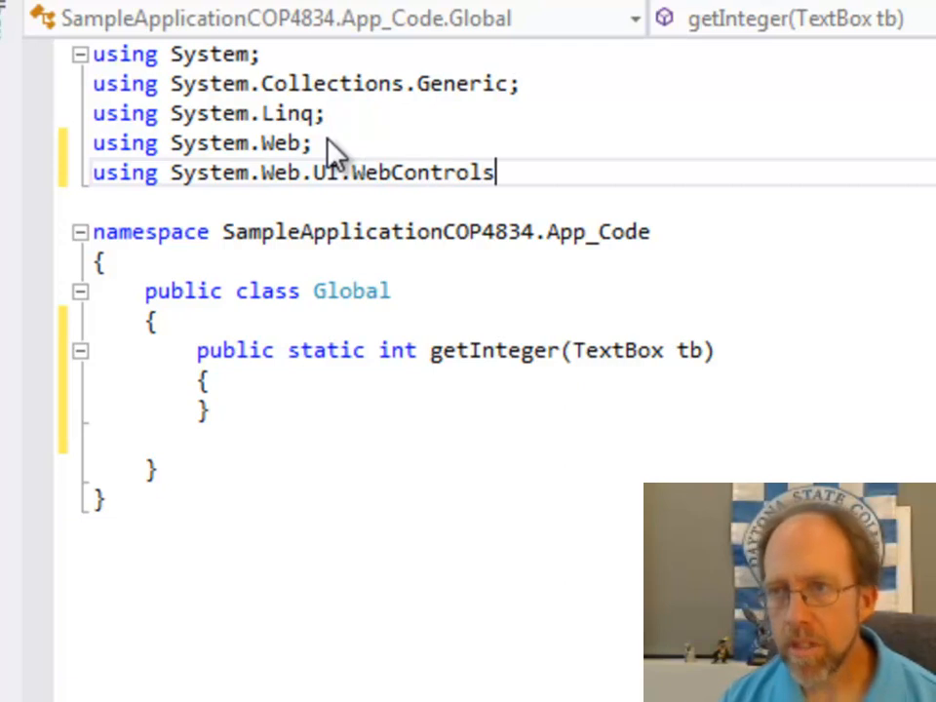
type(";")
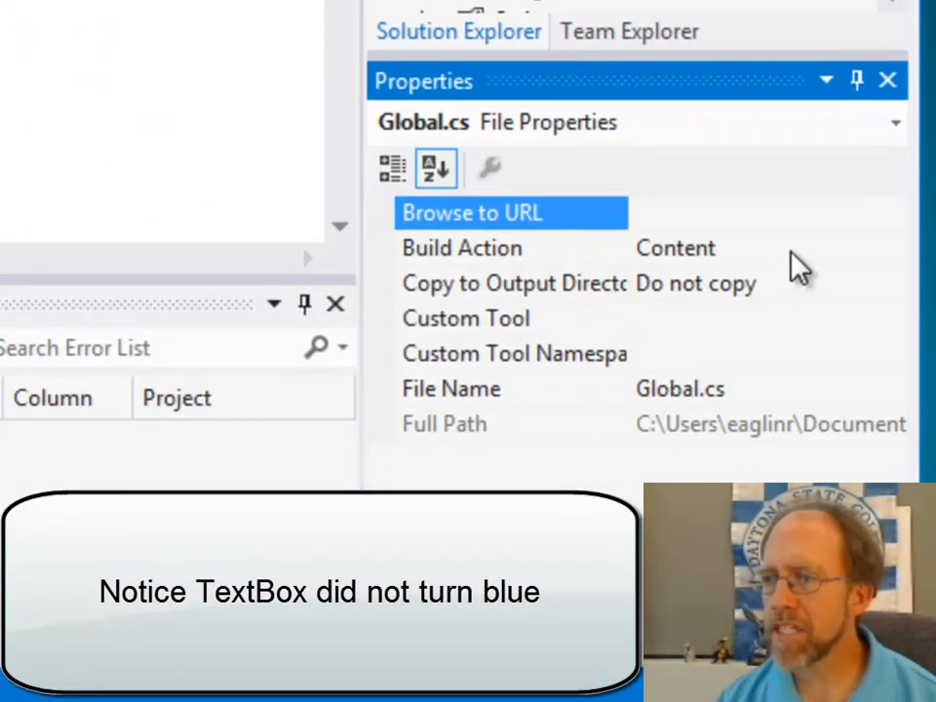
Step: Set Global.cs Build Action to Compile and start a line inside getInteger's body
left_click(889, 248)
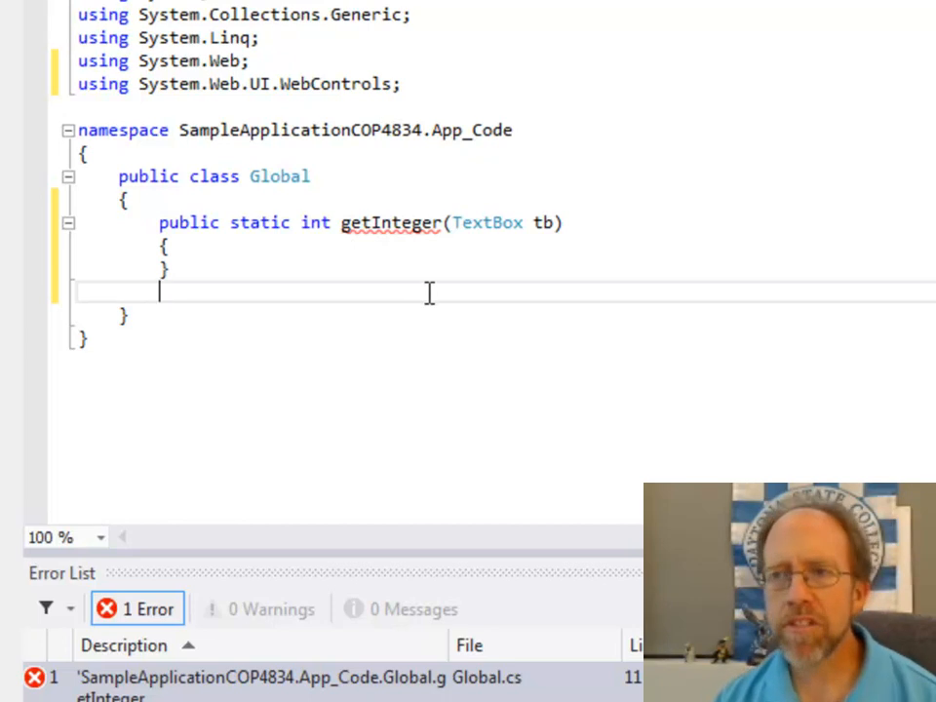
mouse_move(355, 238)
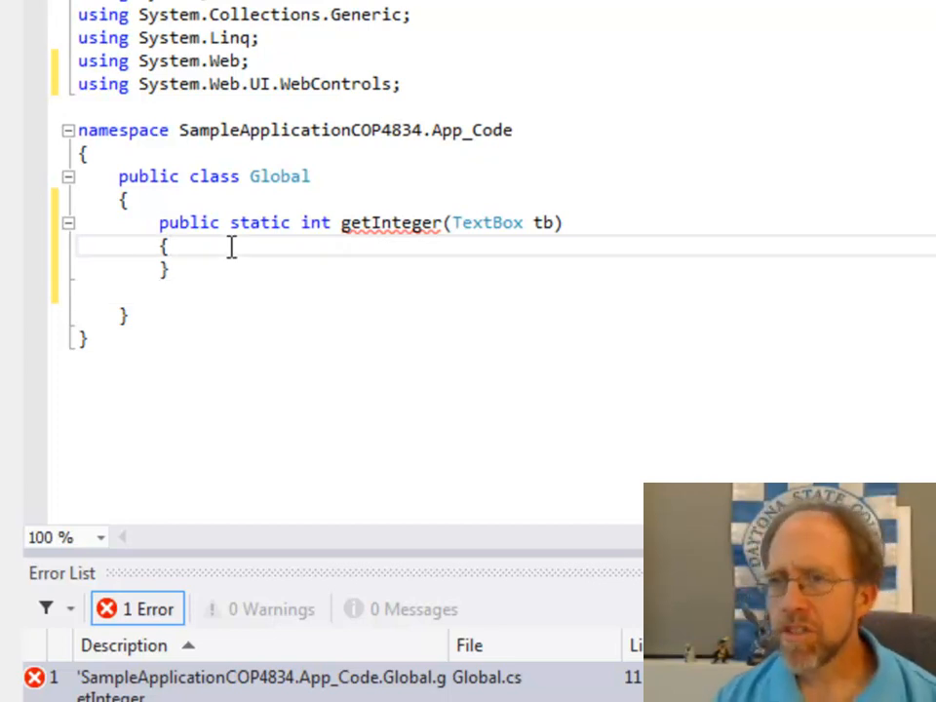
mouse_move(390, 222)
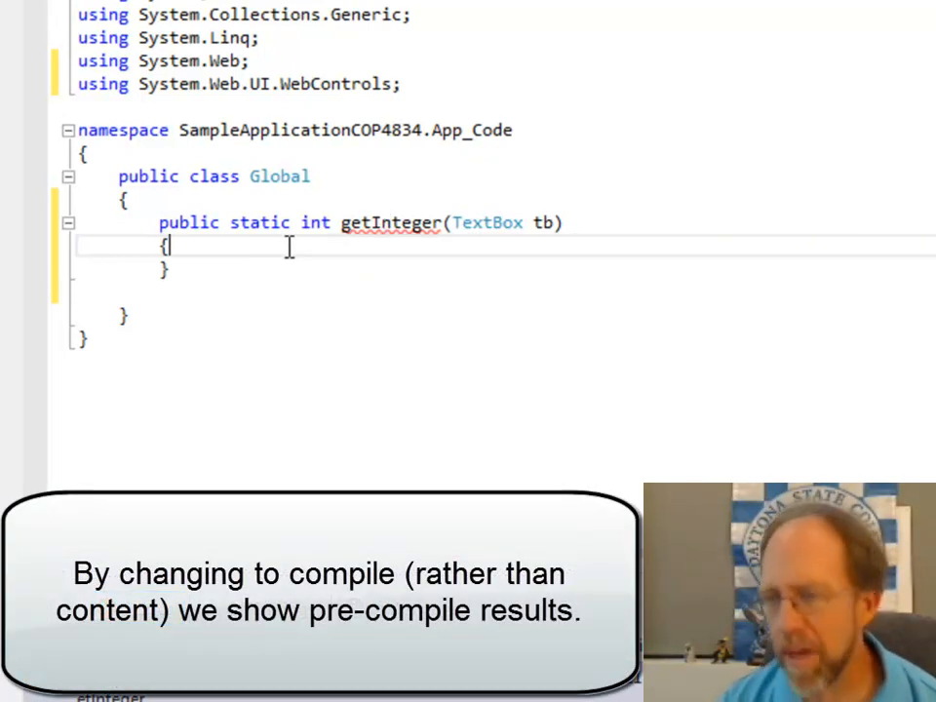
key("enter")
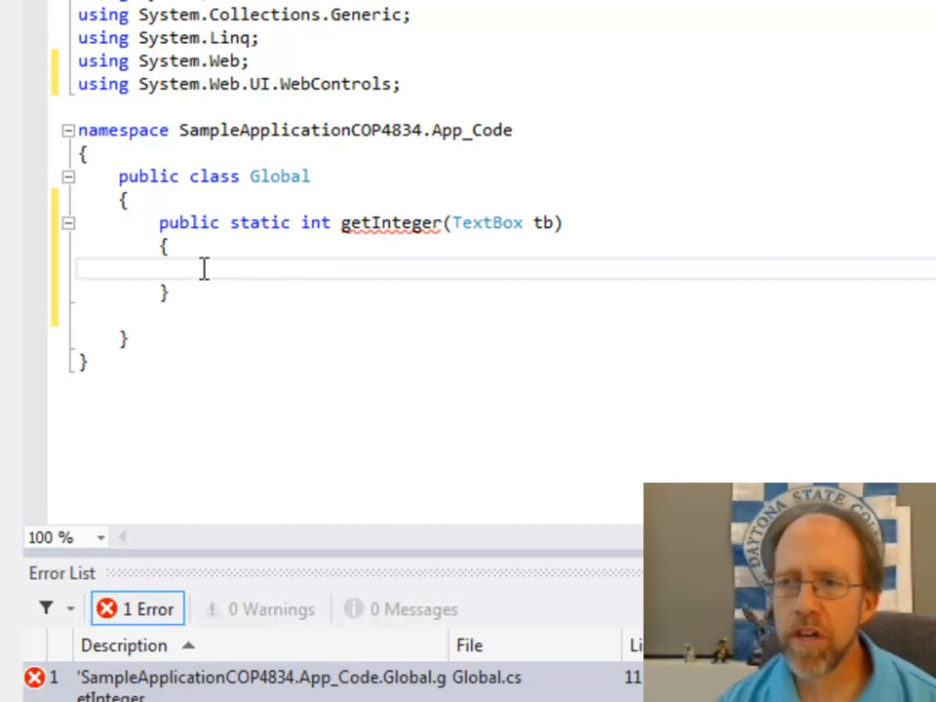
Step: Insert the Visual C# 'try' snippet into getInteger
right_click(203, 270)
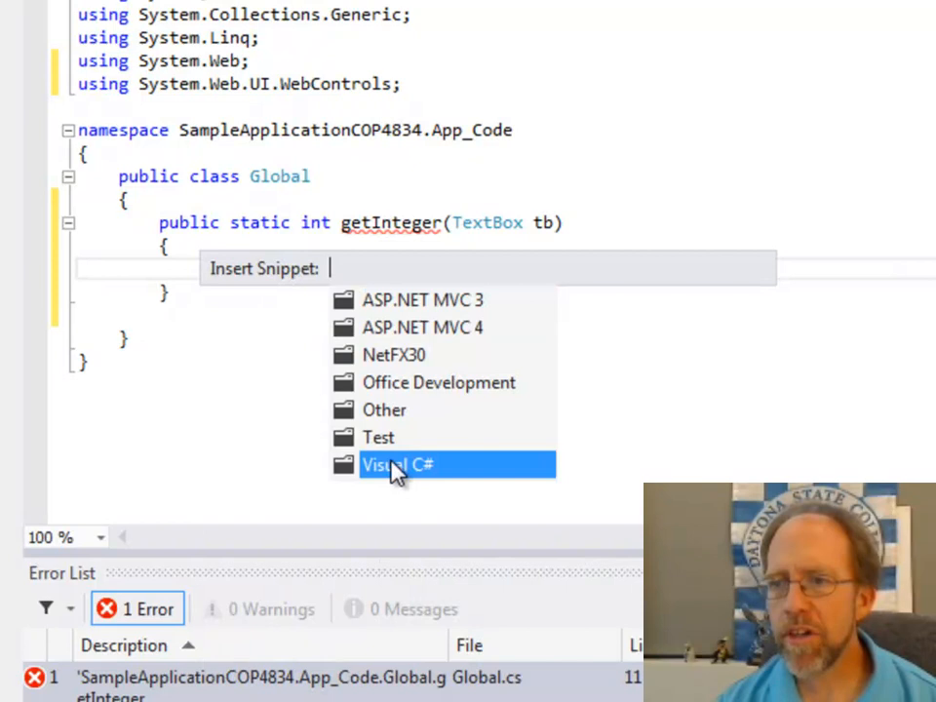
left_click(394, 464)
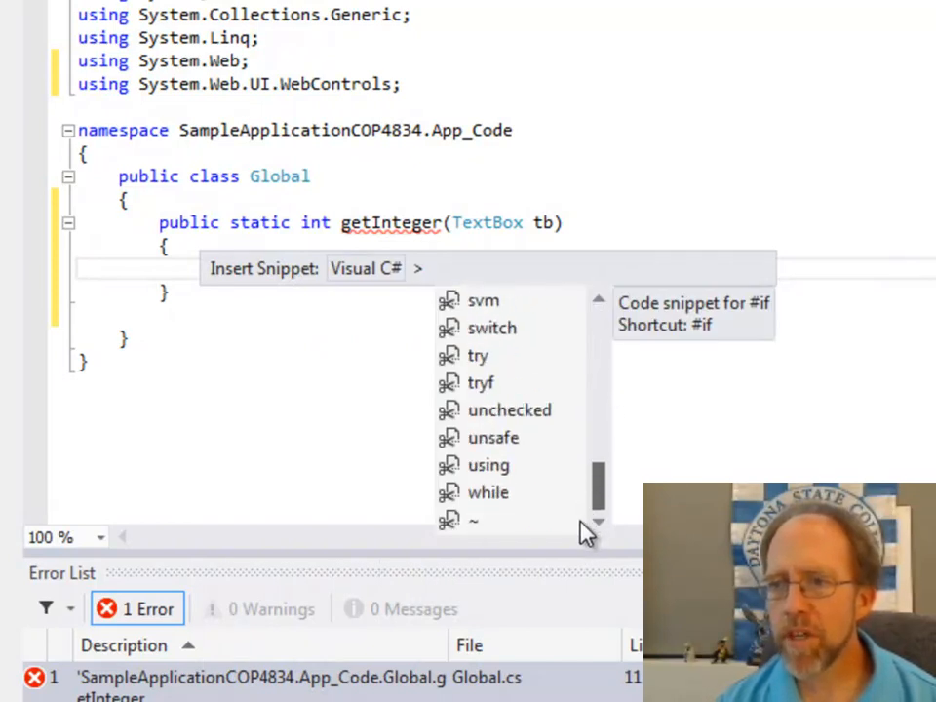
mouse_move(488, 367)
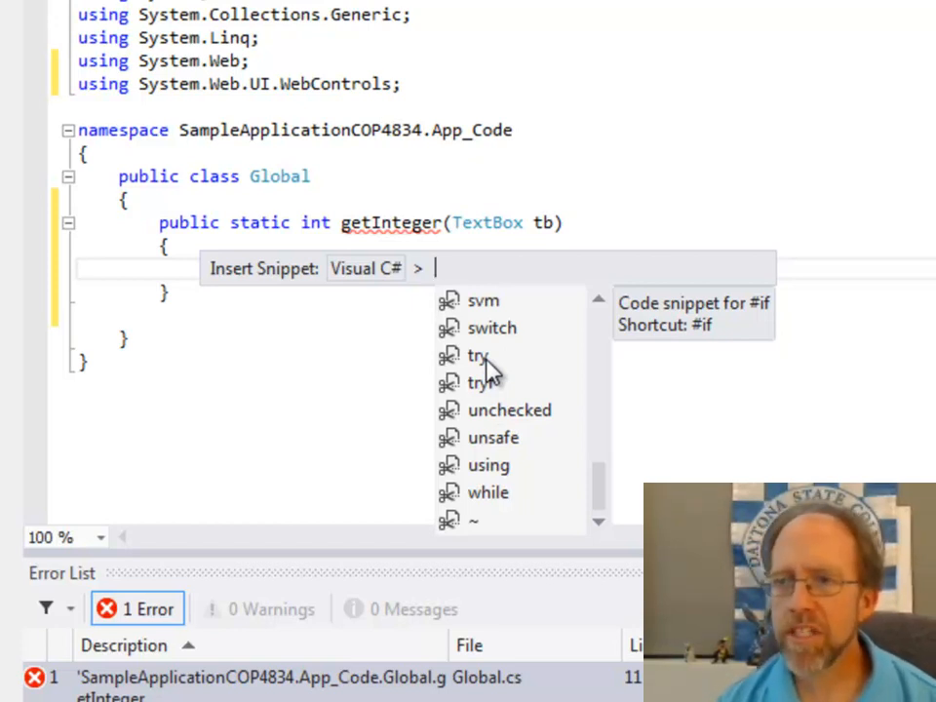
double_click(478, 355)
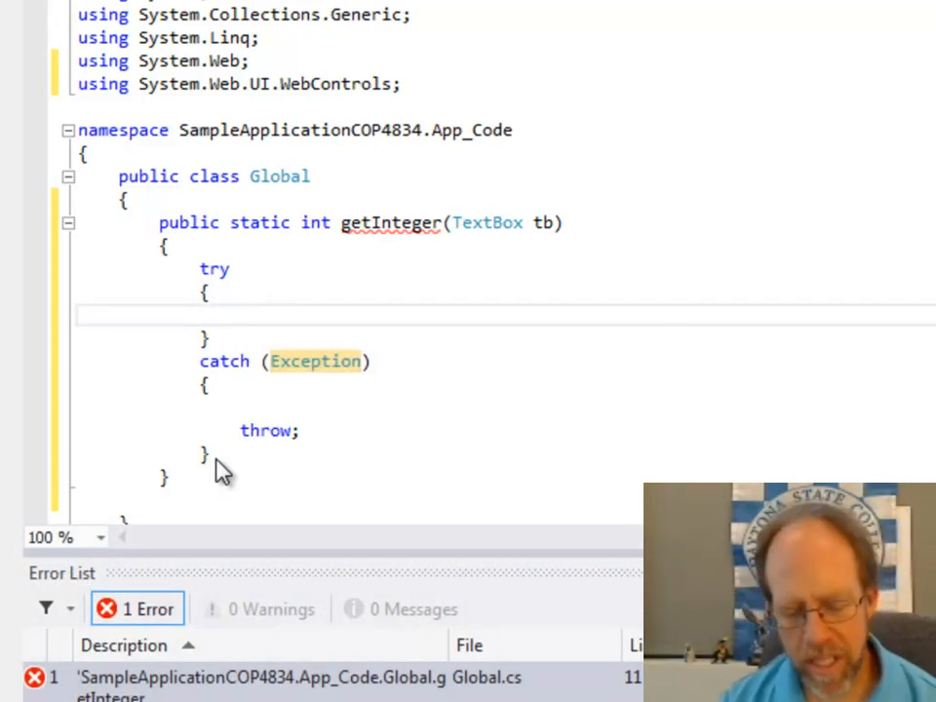
Step: Make the try block return Convert.ToInt32(tb.Text);
type("return")
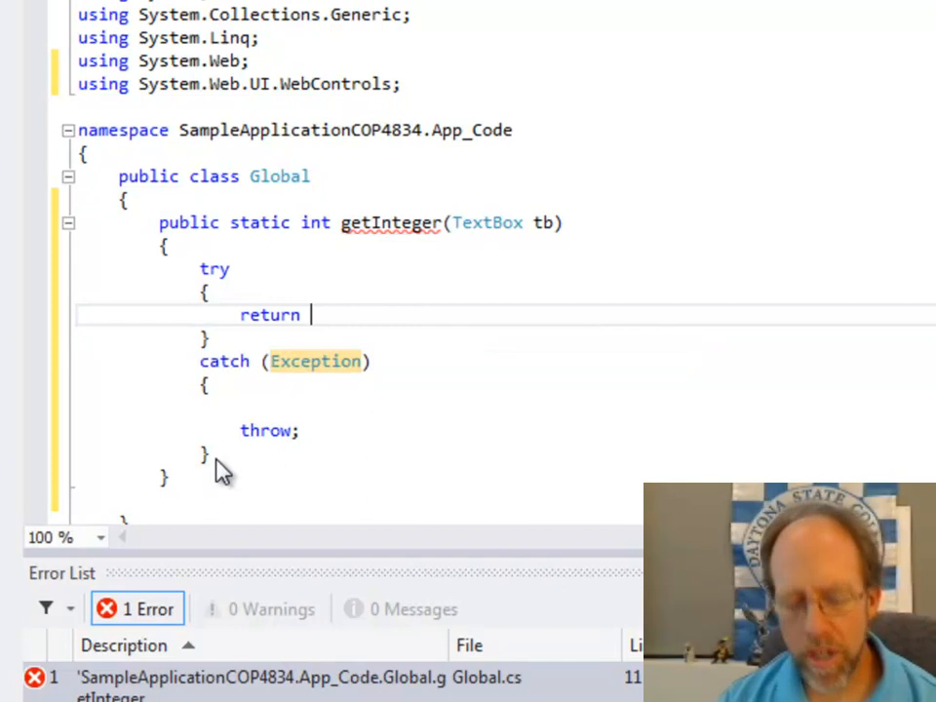
type("Convert")
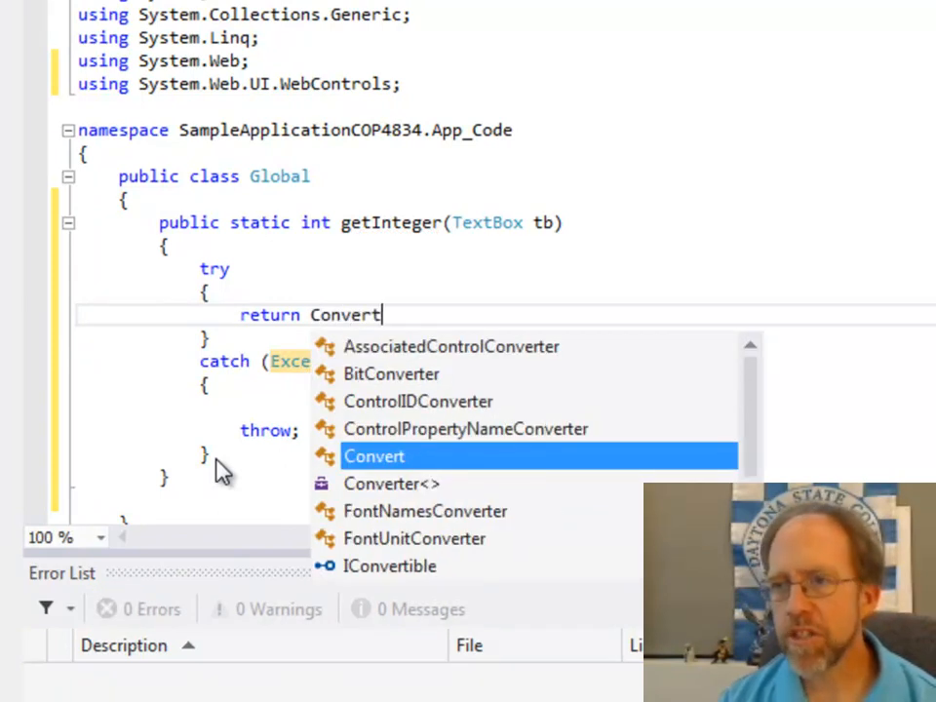
type(".")
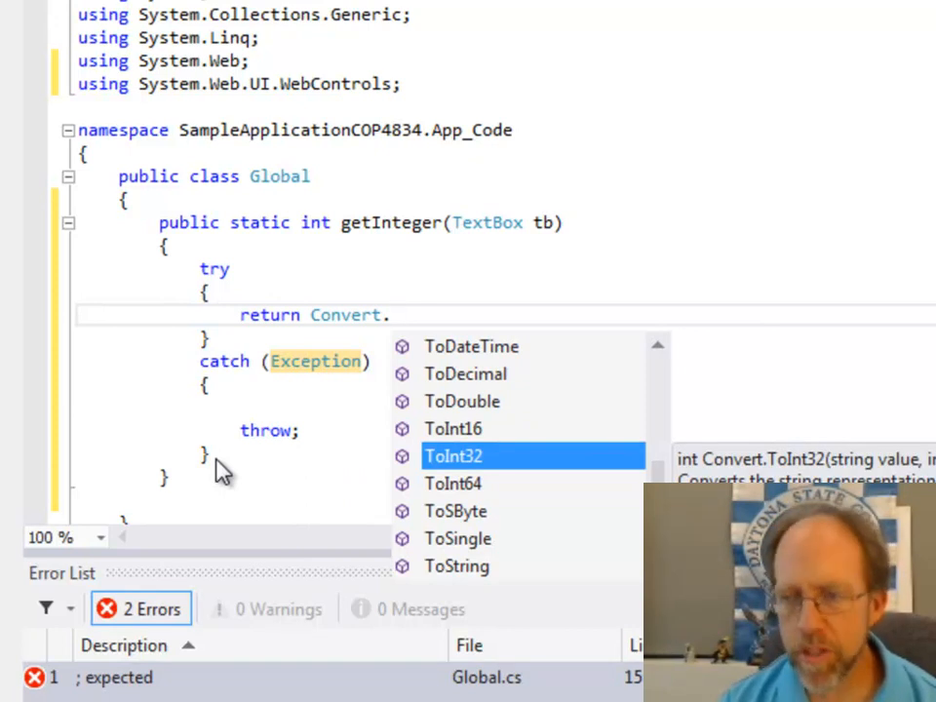
type("ToInt32(tb")
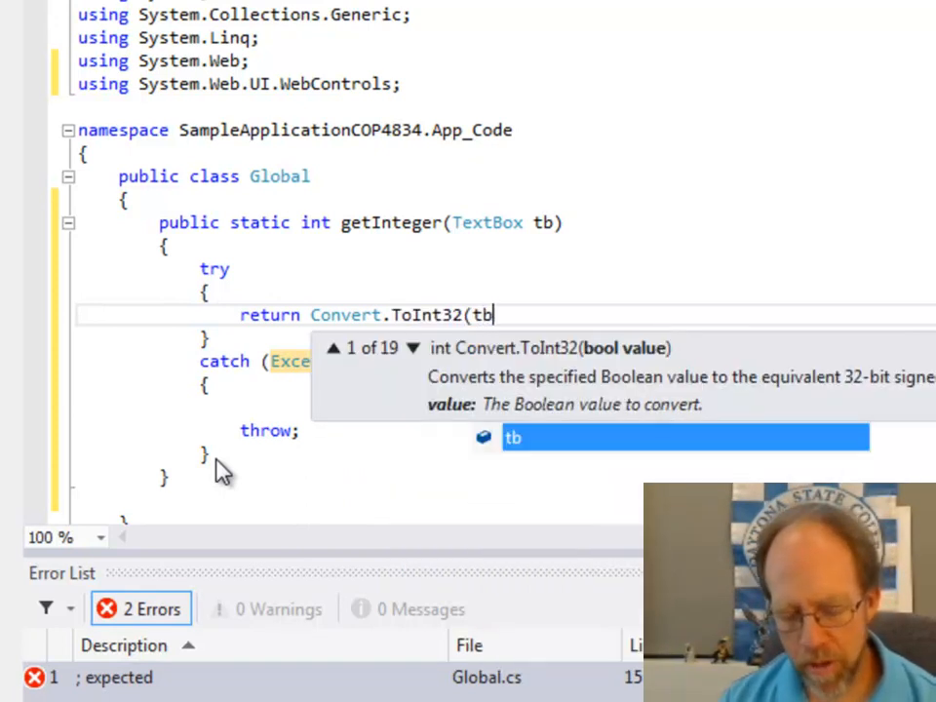
type(".Text)")
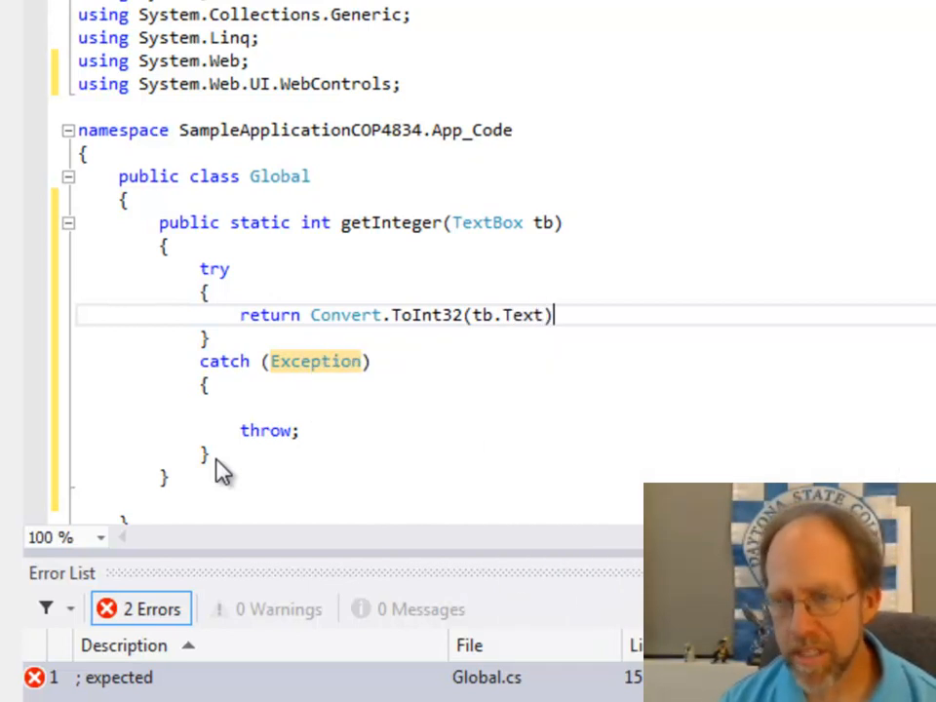
type(";")
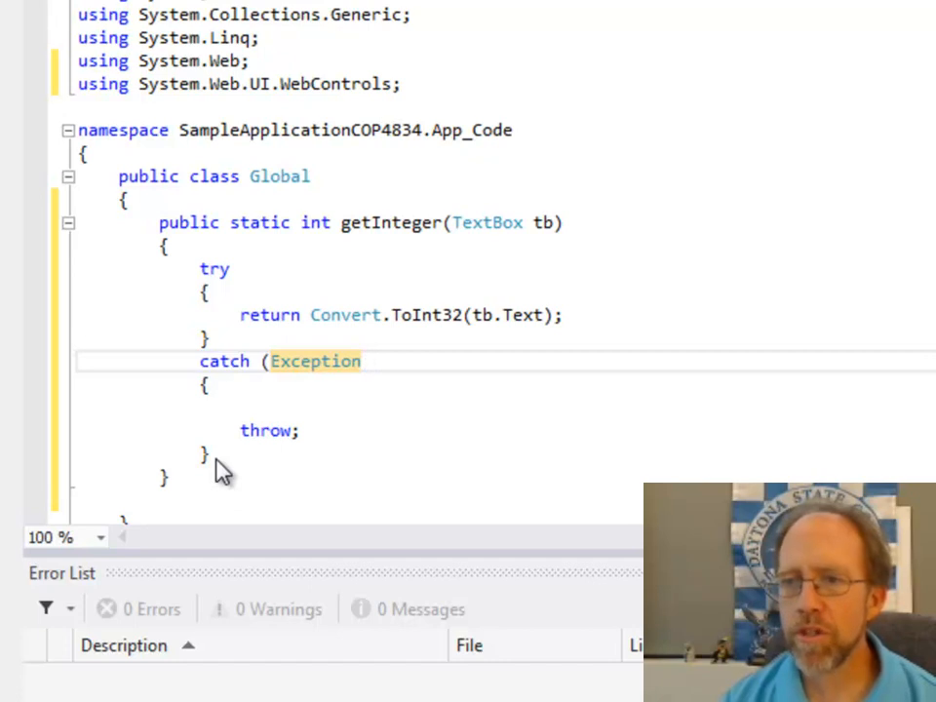
Step: Strip the catch to a bare clause returning 0
key("Backspace")
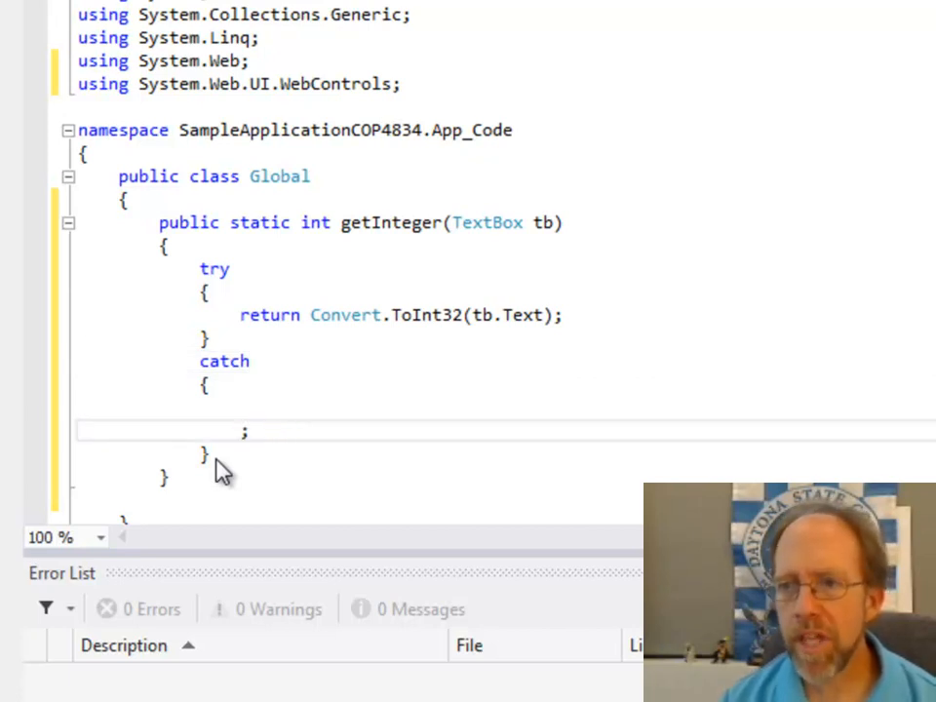
type("return 0")
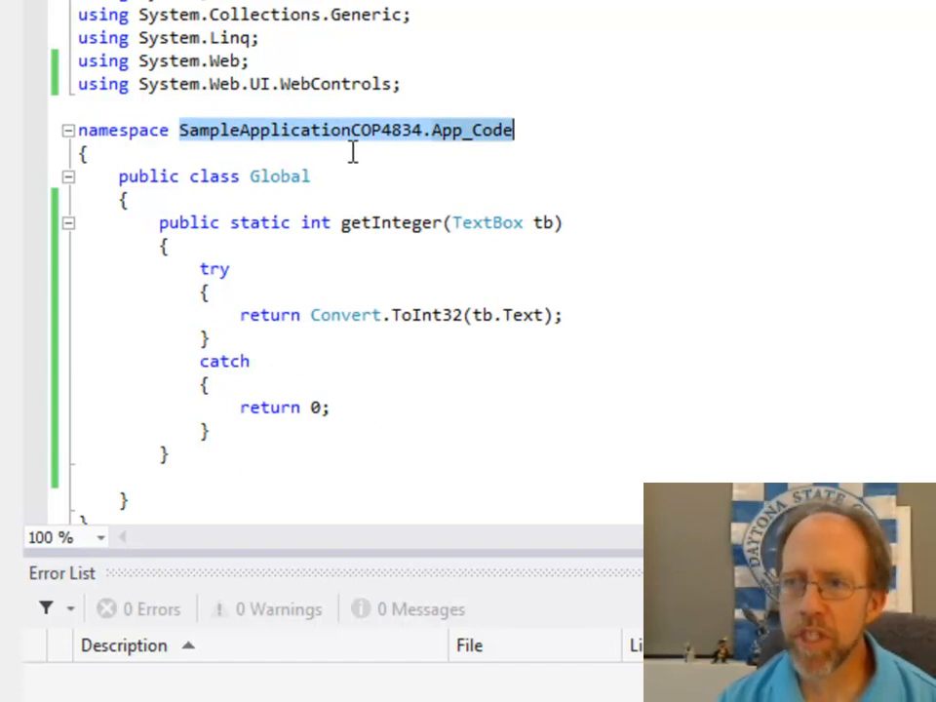
Step: Select the App_Code folder to add another class
left_click(449, 204)
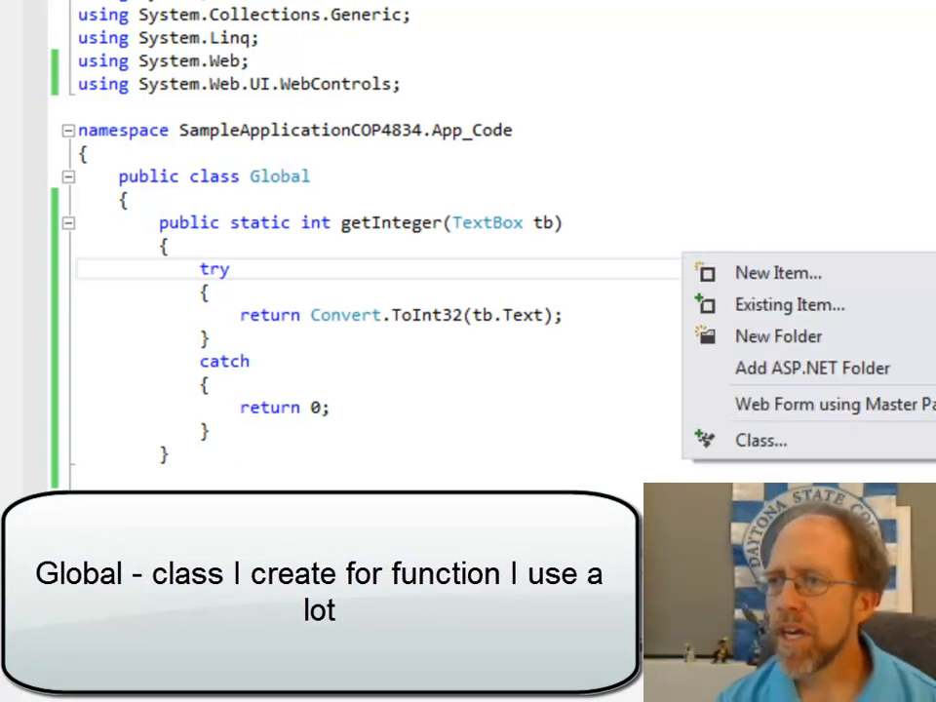
Step: Add a new Class item named Common.cs to App_Code
left_click(761, 440)
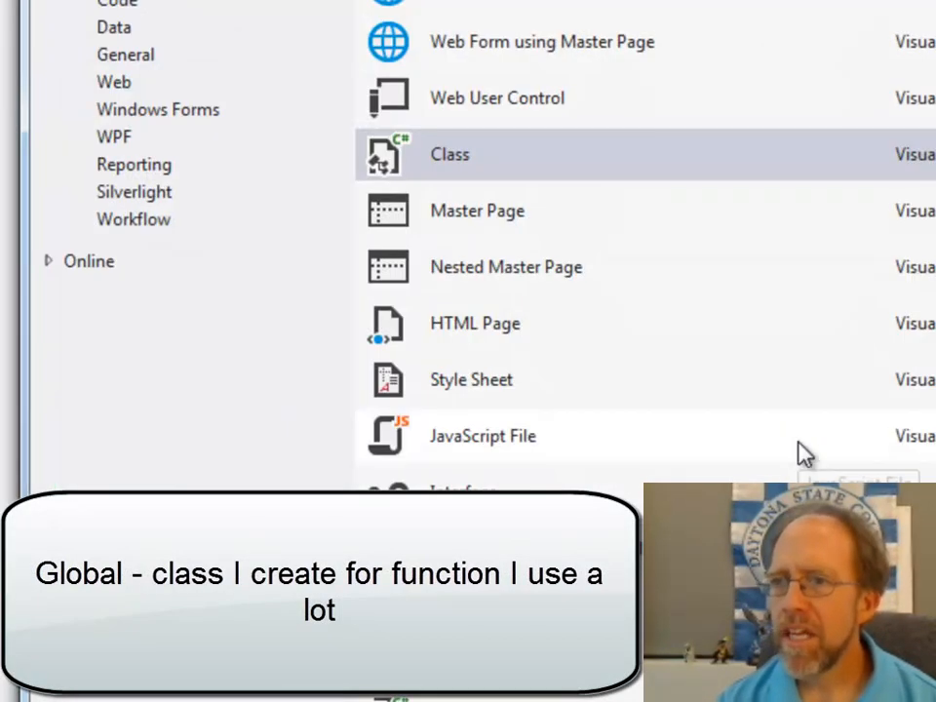
scroll("down", 3)
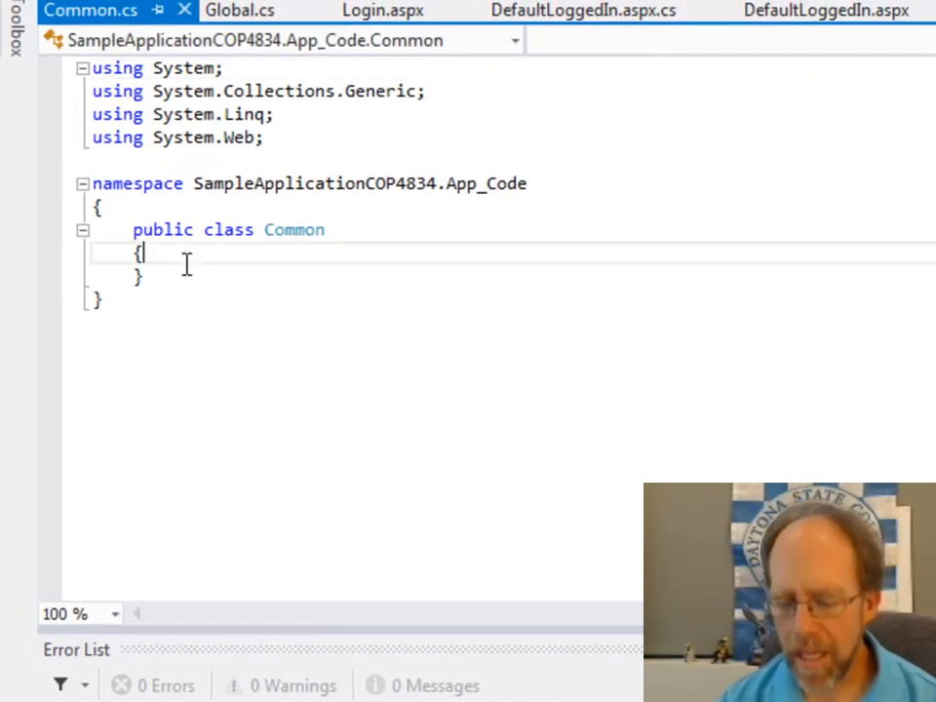
Step: Expand the prop snippet in Common to get myVar with a MyProperty get/set
key("enter")
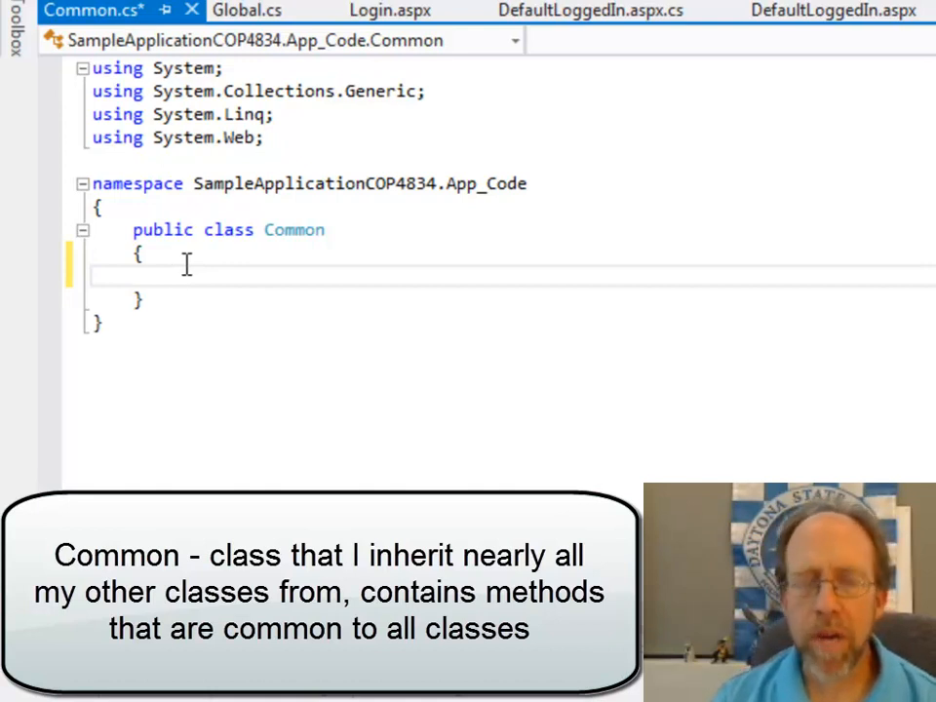
type("prop")
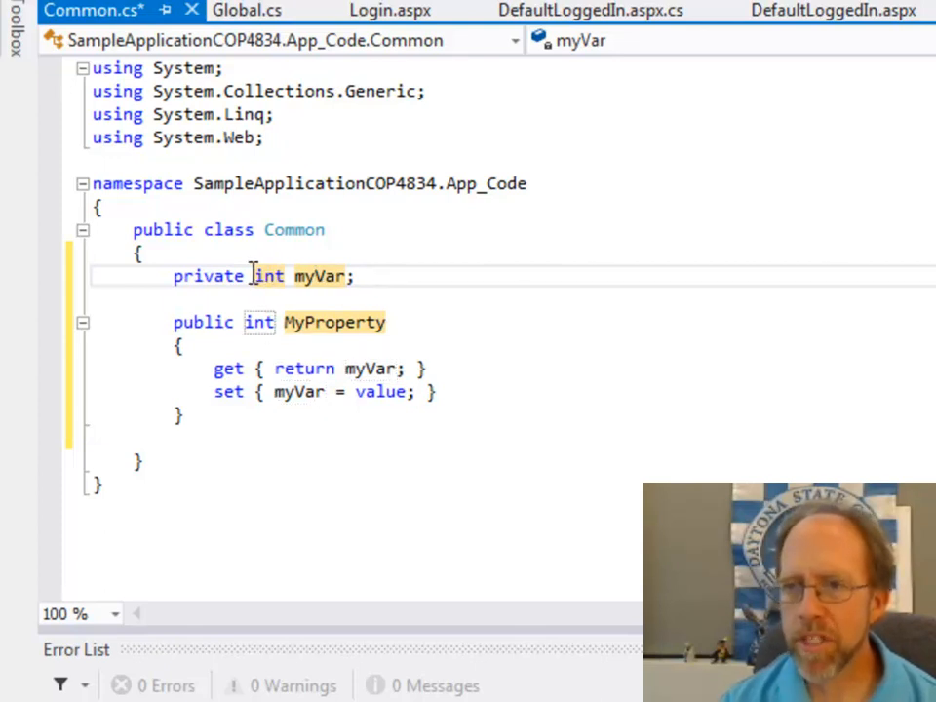
Step: Type the private string myConnection field and rename MyProperty to connectionString
type("st")
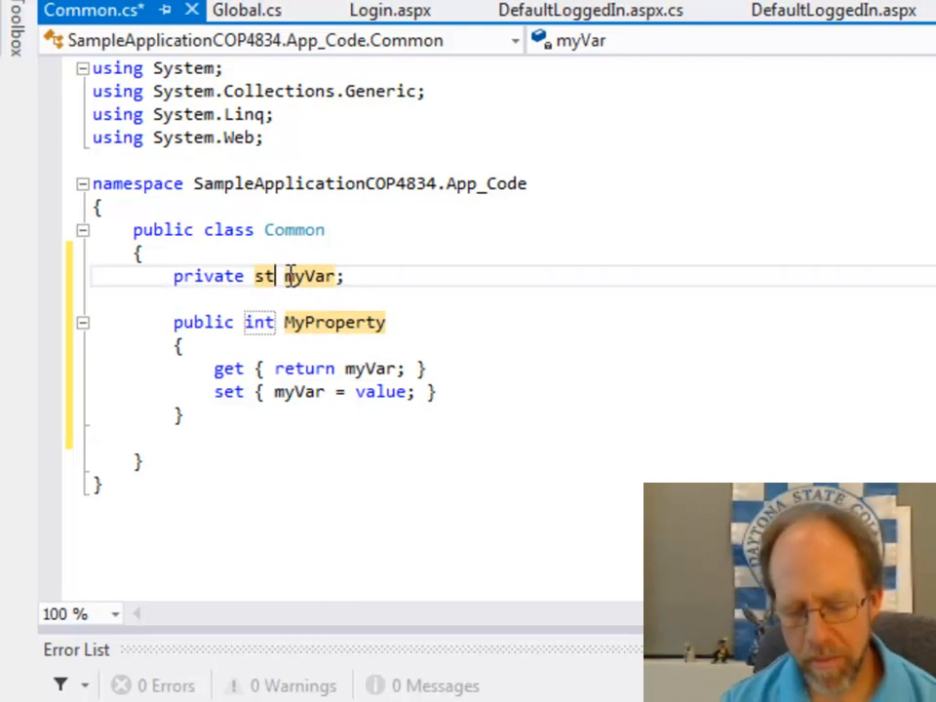
type("ring")
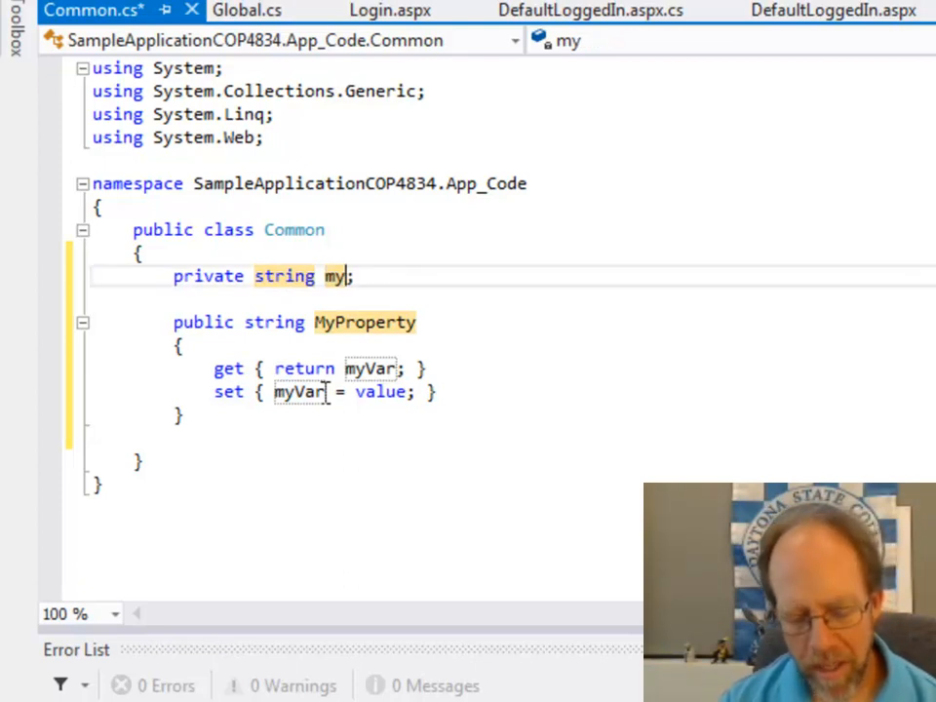
type("Connecti")
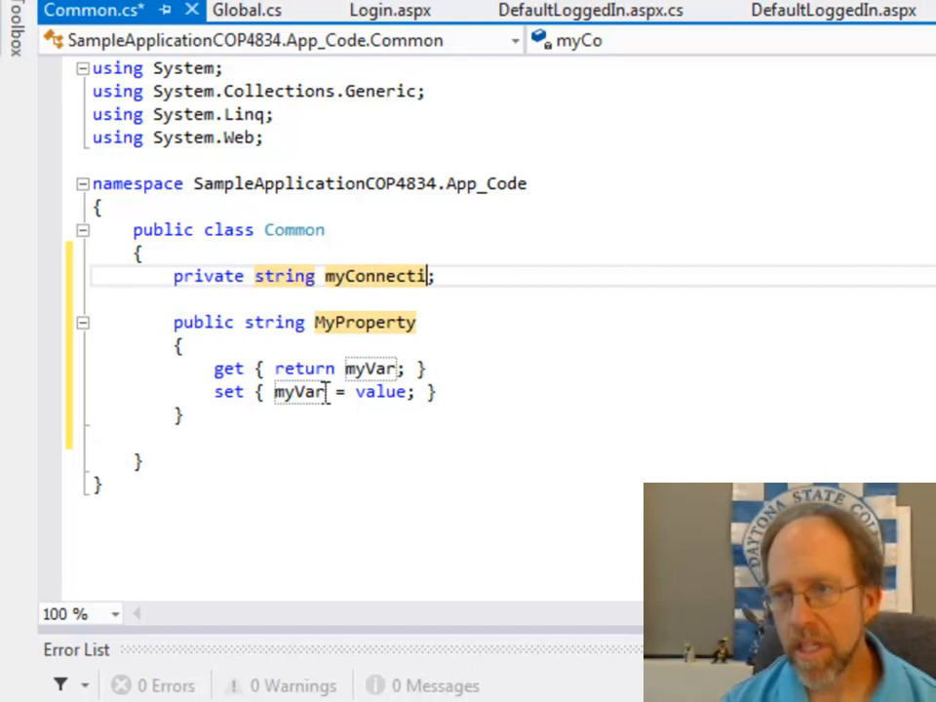
type("on")
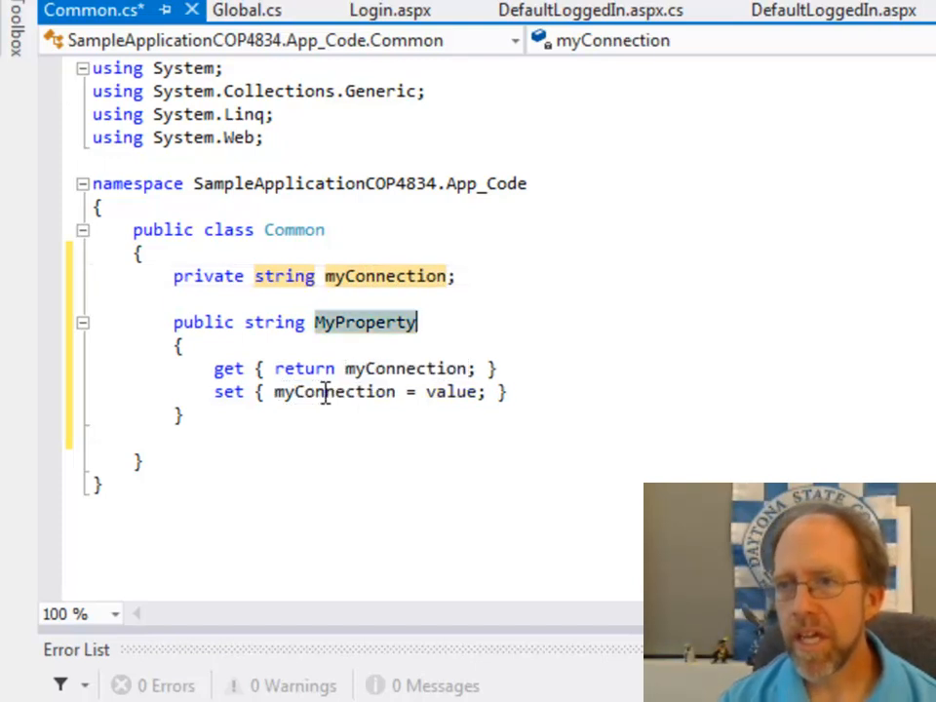
left_click(364, 322)
type("Conn")
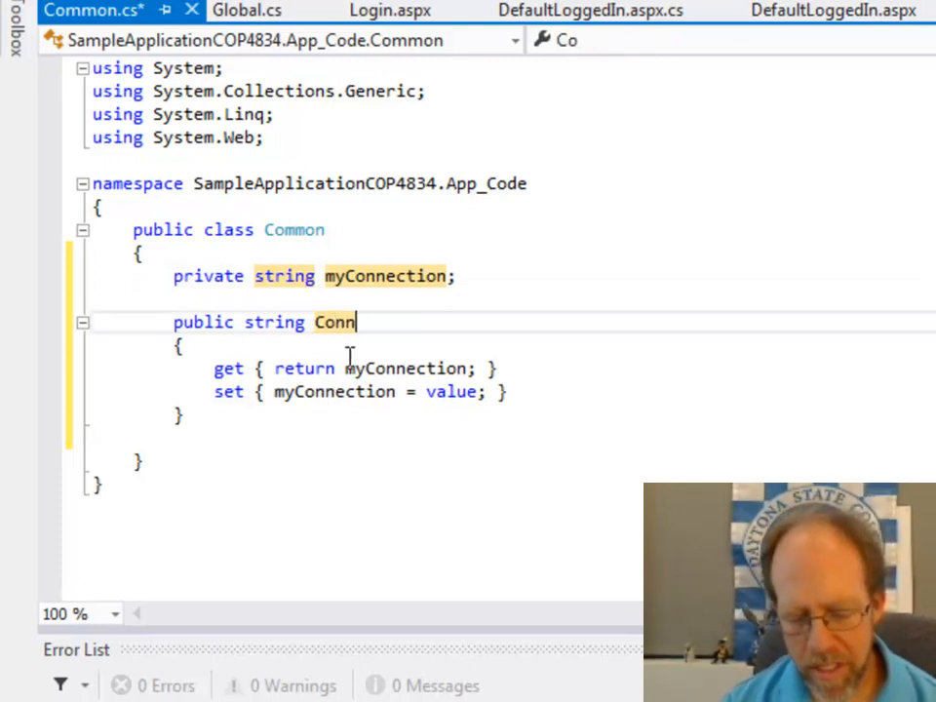
type("ectionString")
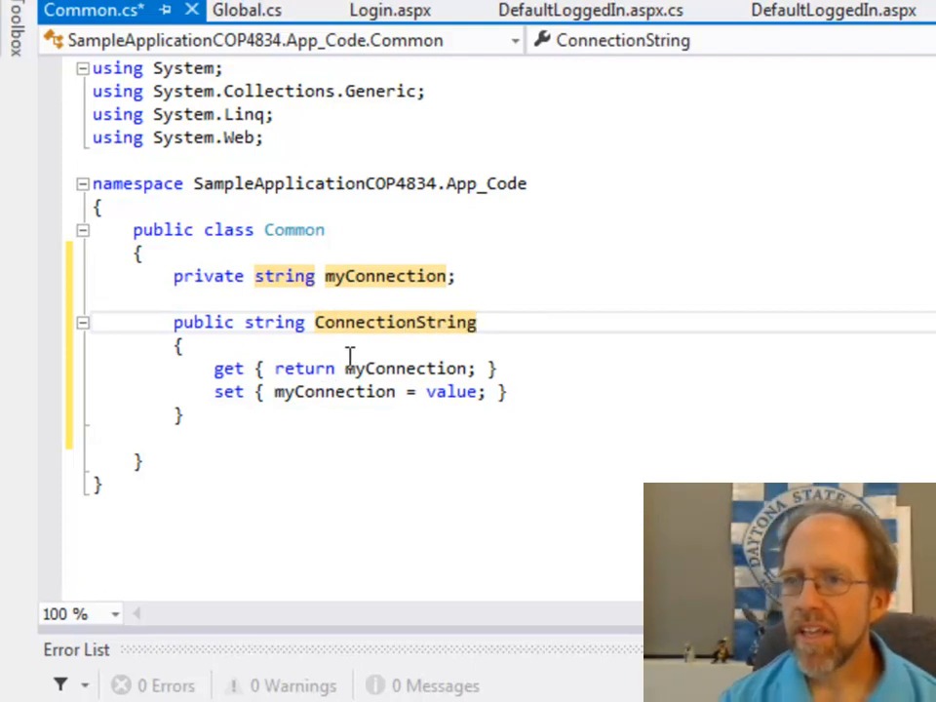
left_click(331, 322)
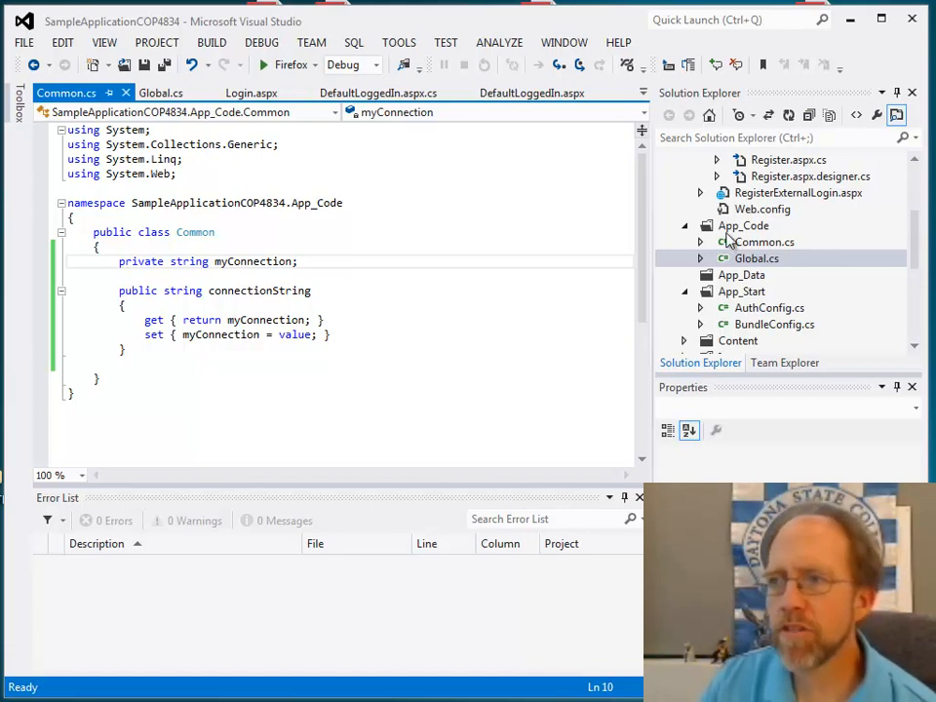
Step: Add a new class to App_Code from its context menu, naming it MyDomainClass
right_click(743, 226)
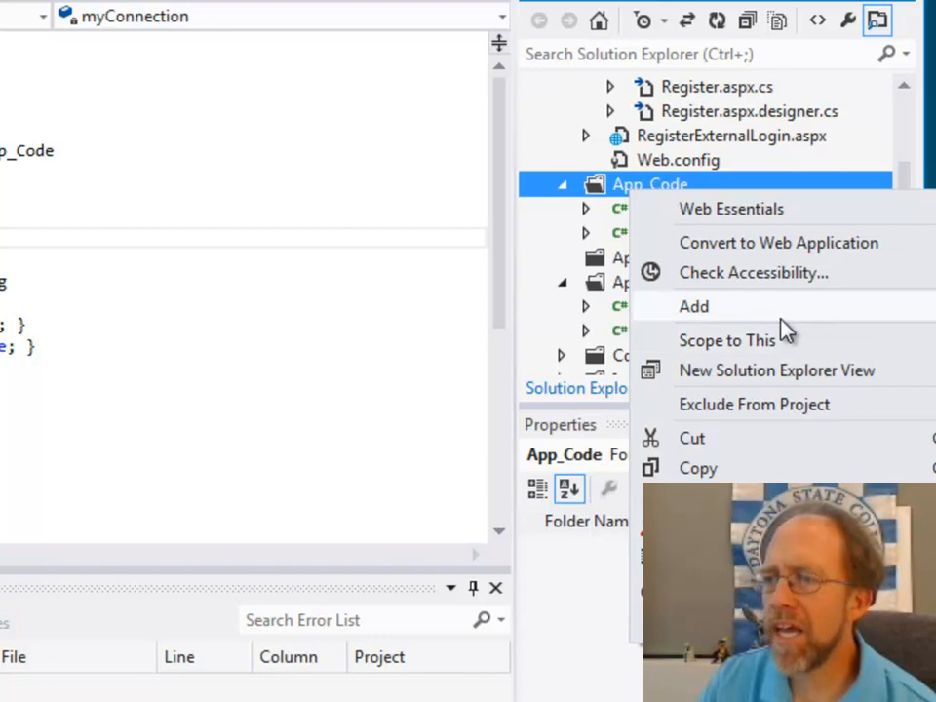
left_click(694, 306)
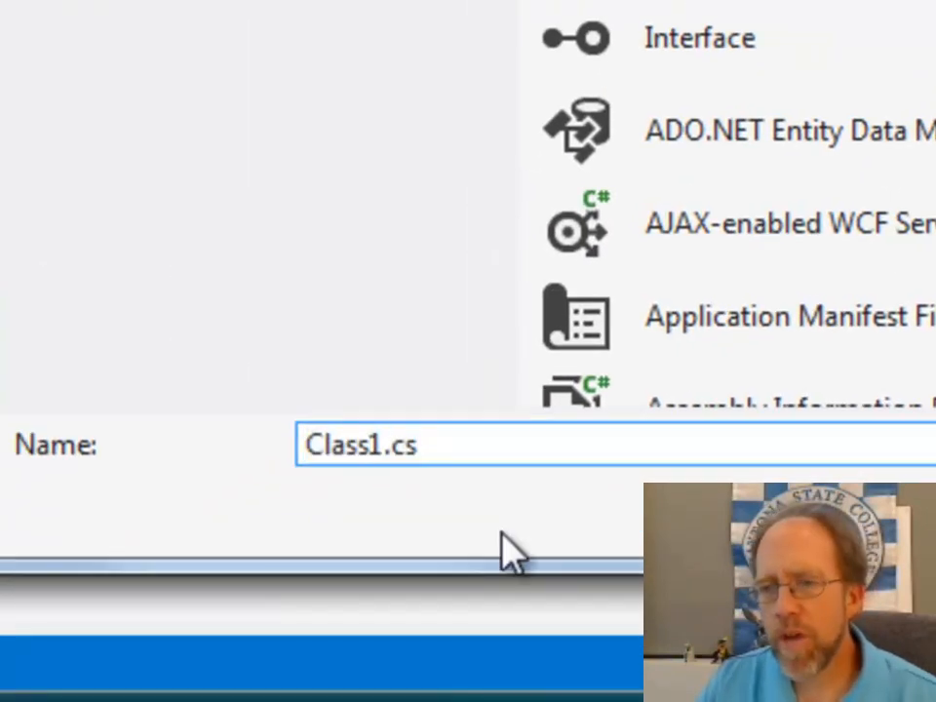
double_click(347, 444)
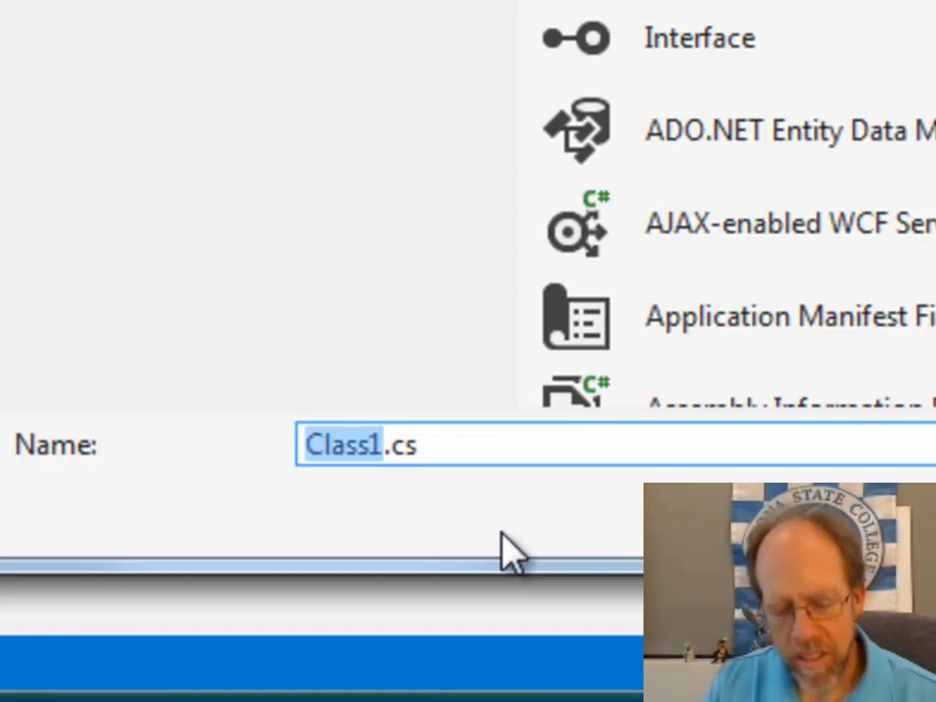
type("MyDom")
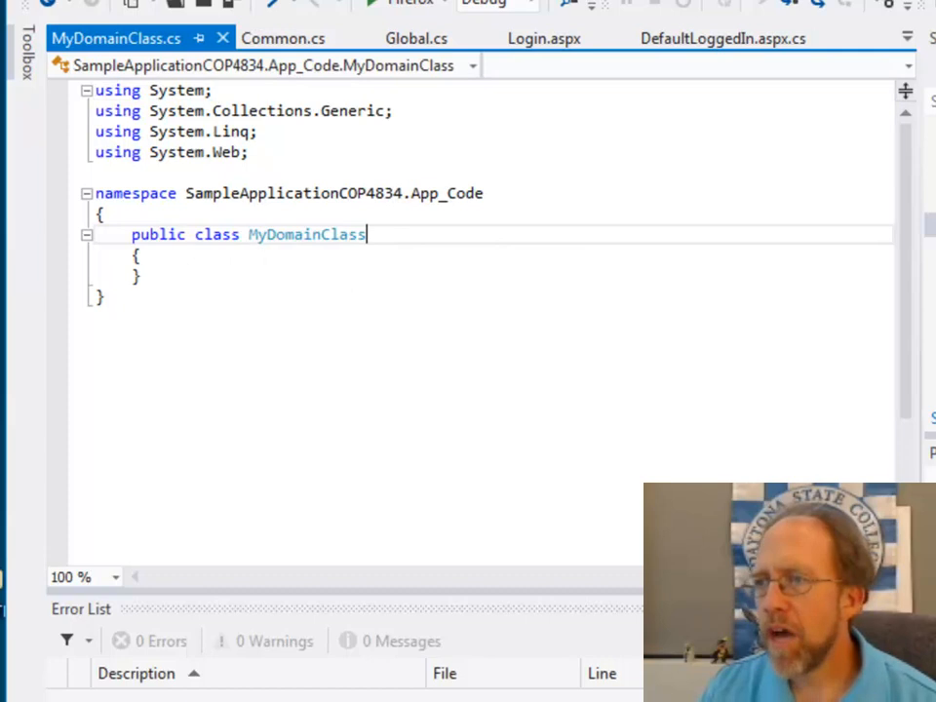
Step: Append ' : Common' to the MyDomainClass declaration so it inherits Common
left_click(418, 39)
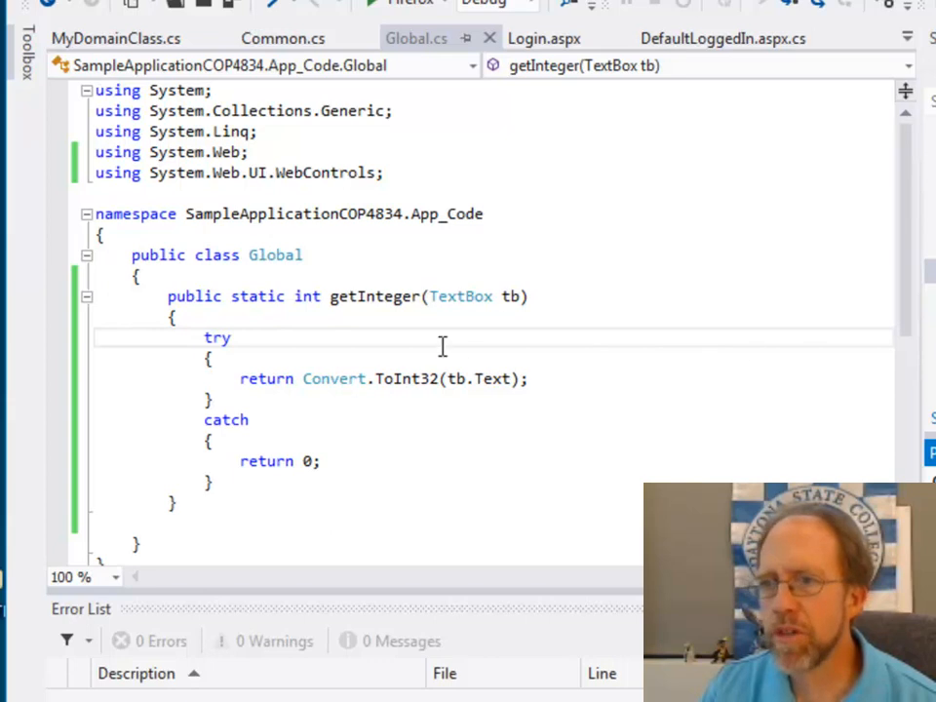
left_click(117, 39)
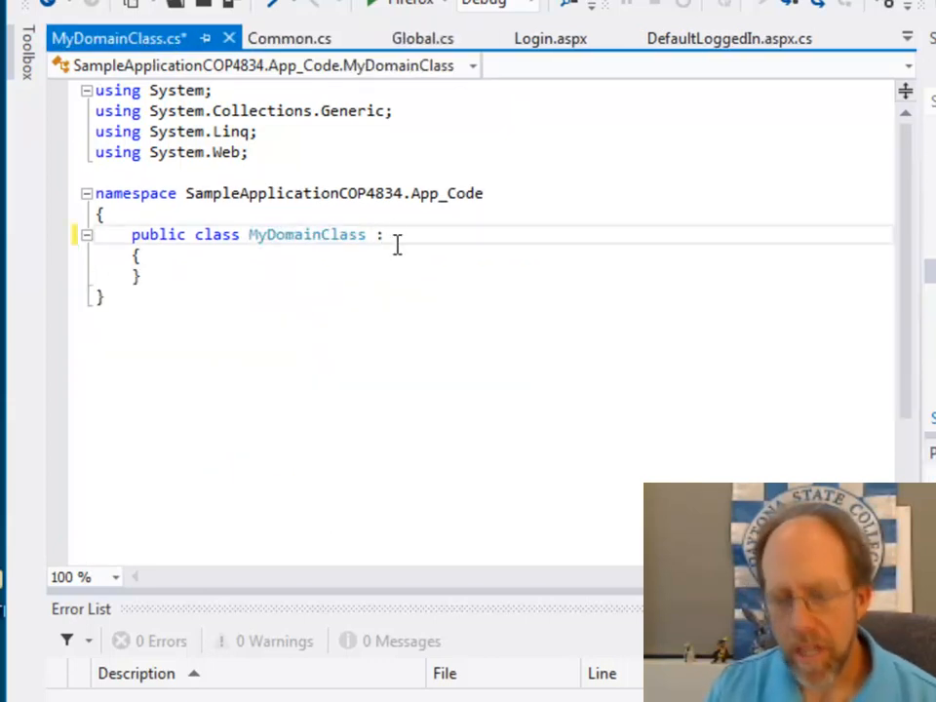
type("Com")
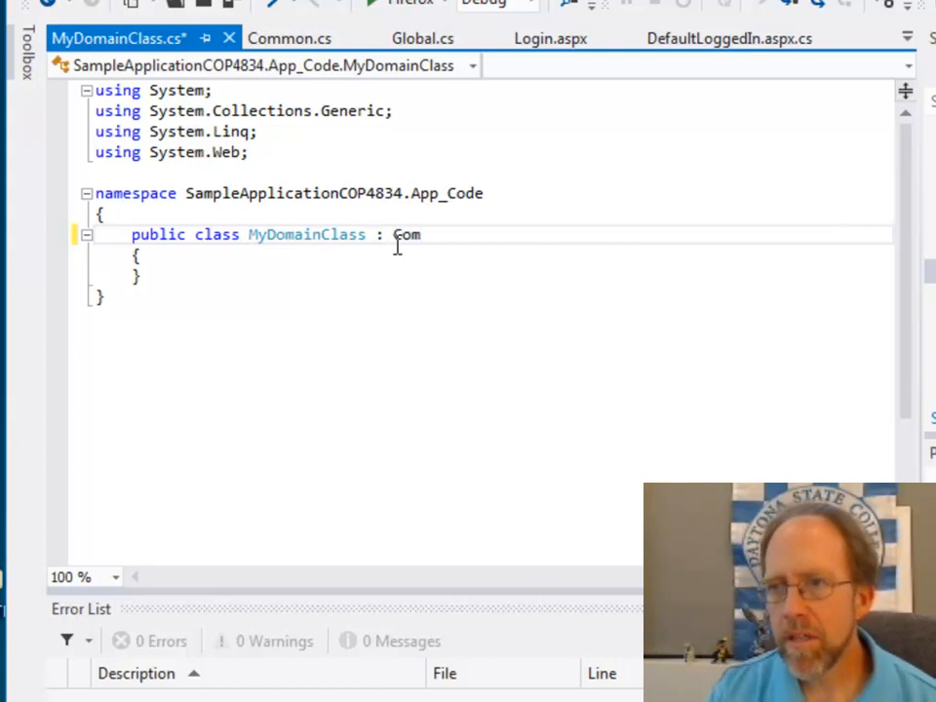
type("mon")
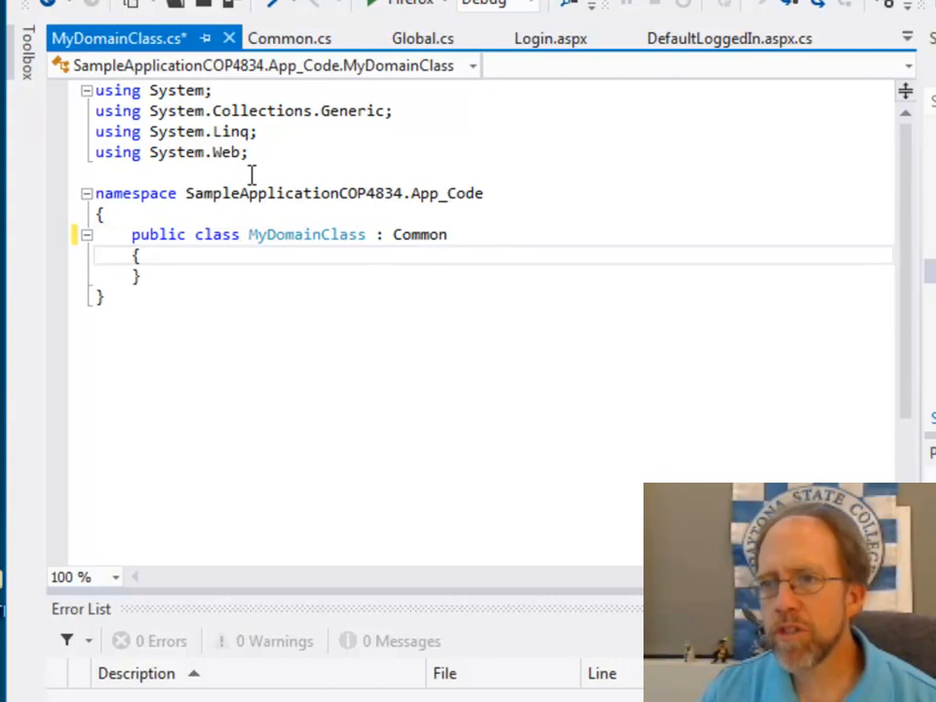
Step: Copy the App_Code namespace name from Common.cs and return to MyDomainClass
left_click(289, 39)
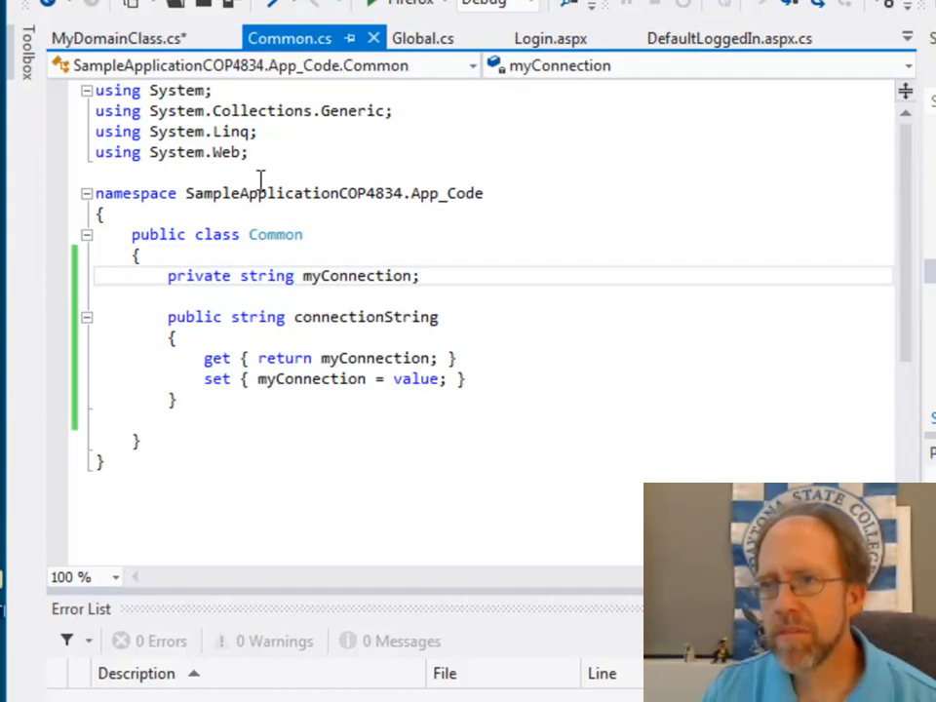
double_click(331, 193)
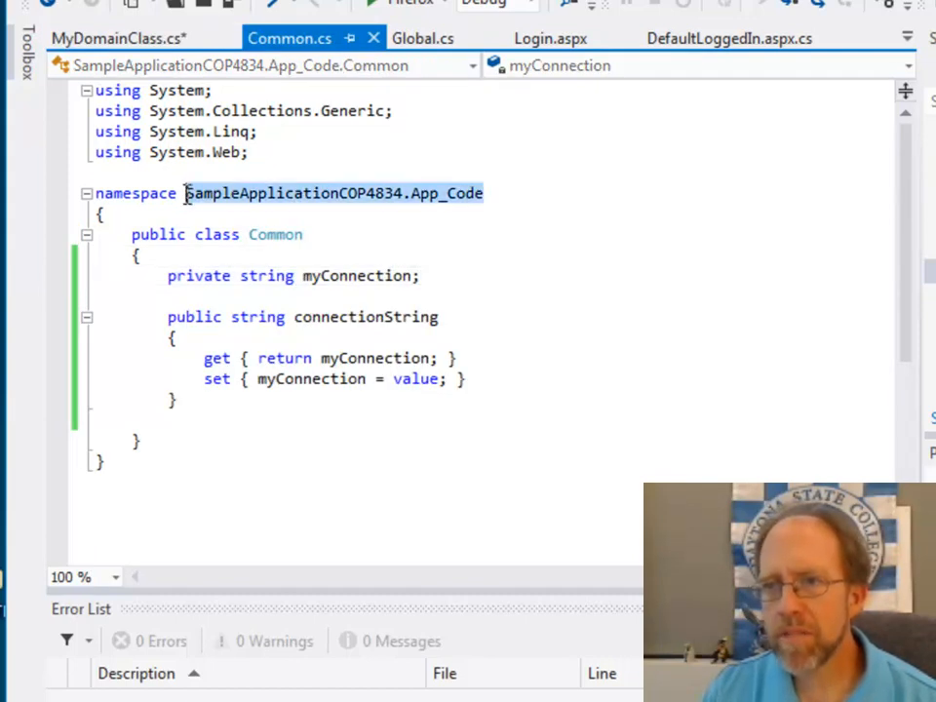
left_click(107, 39)
type("u")
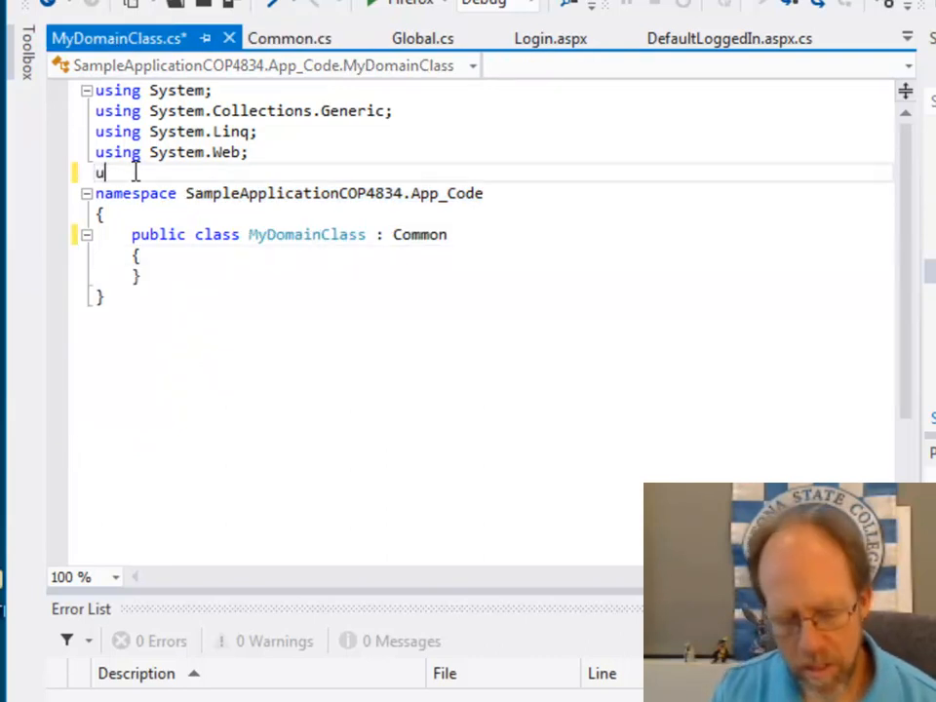
Step: Add 'using SampleApplicationCOP4834.App_Code;' and a '// Put stuff here' comment, then save
type("sing SampleApplicationCOP4834.App_Code")
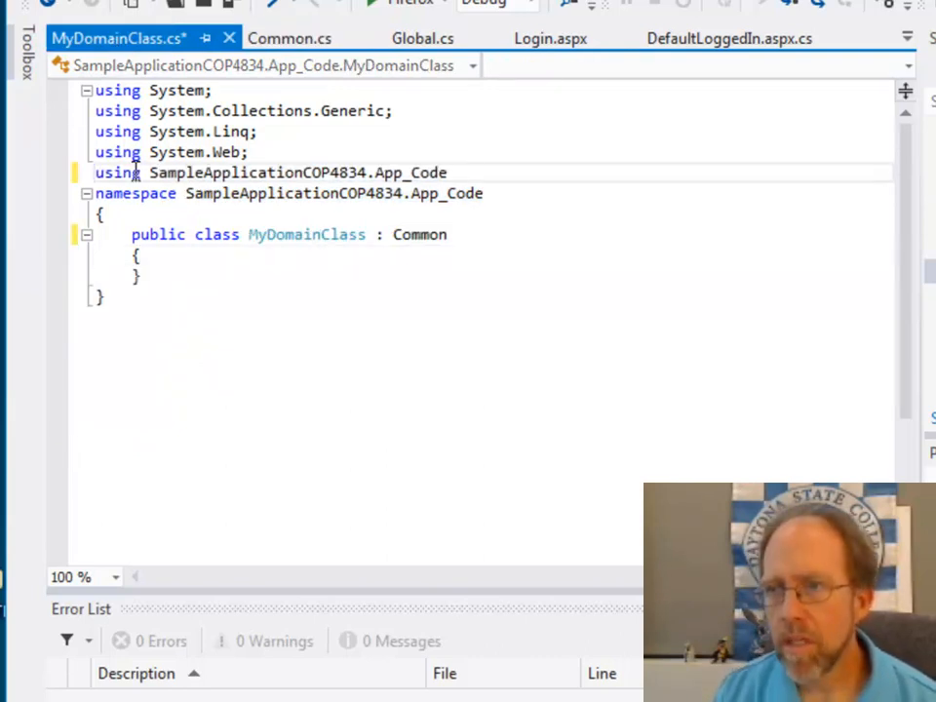
type(";")
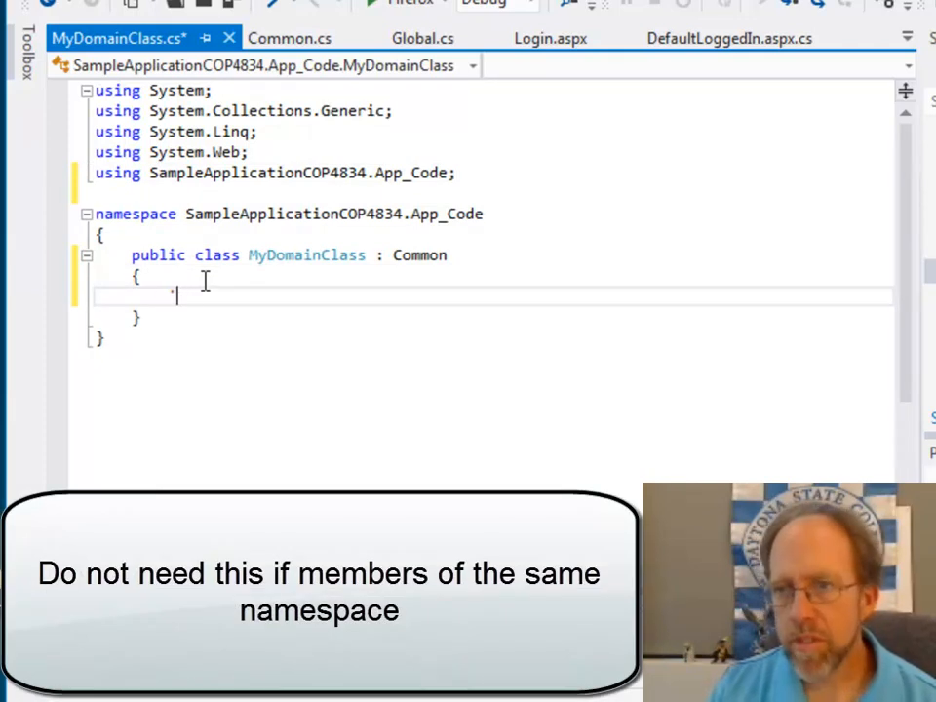
type("// Put")
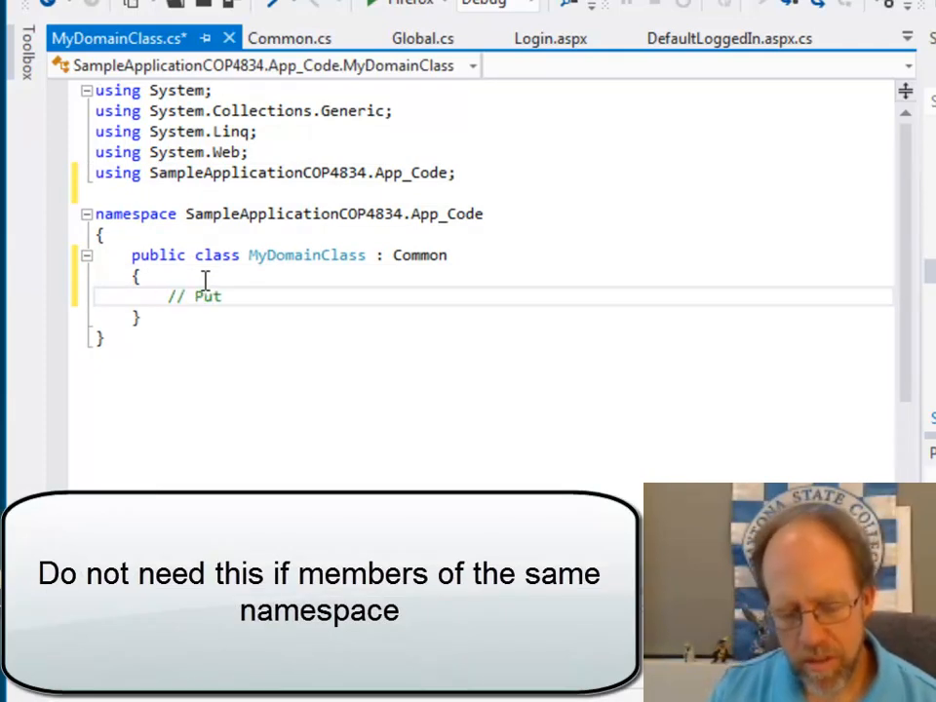
type("stuff here")
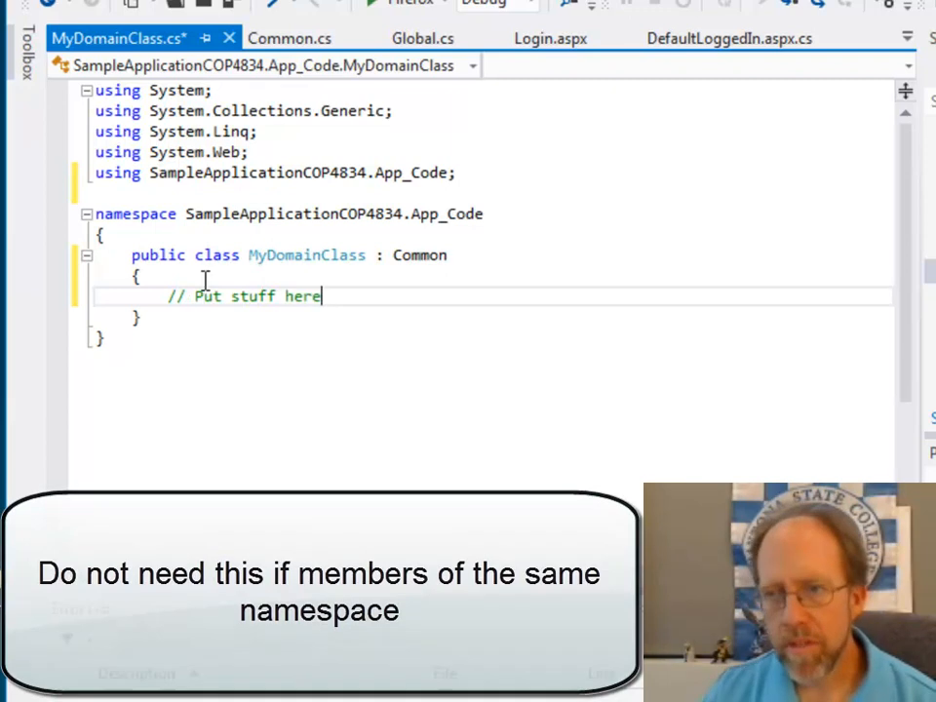
key("ctrl+s")
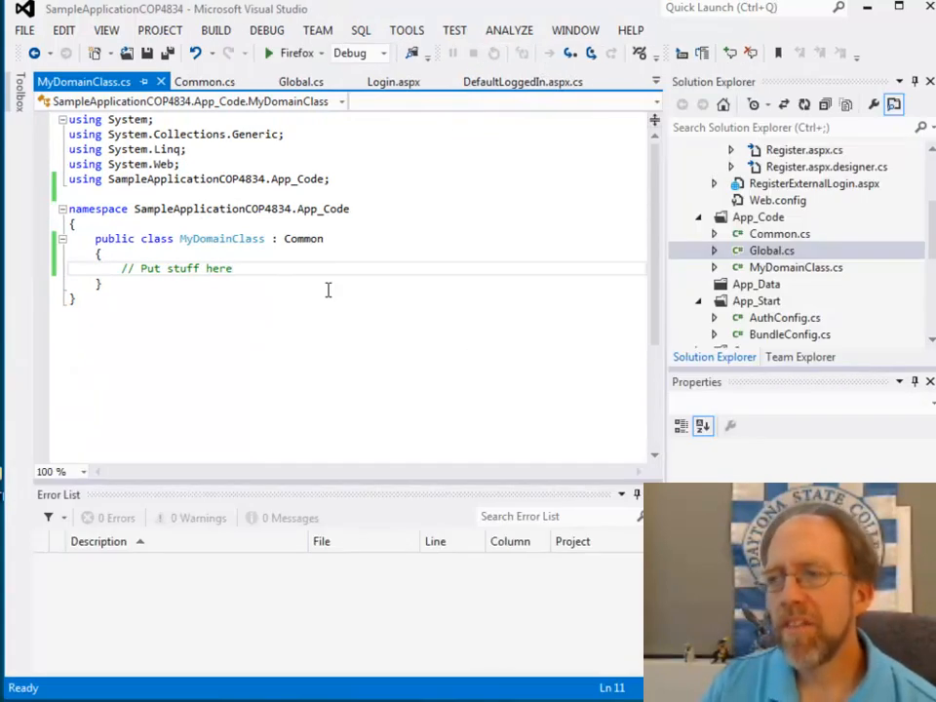
Step: Set MyDomainClass.cs's Build Action to Compile via its Solution Explorer properties
right_click(795, 268)
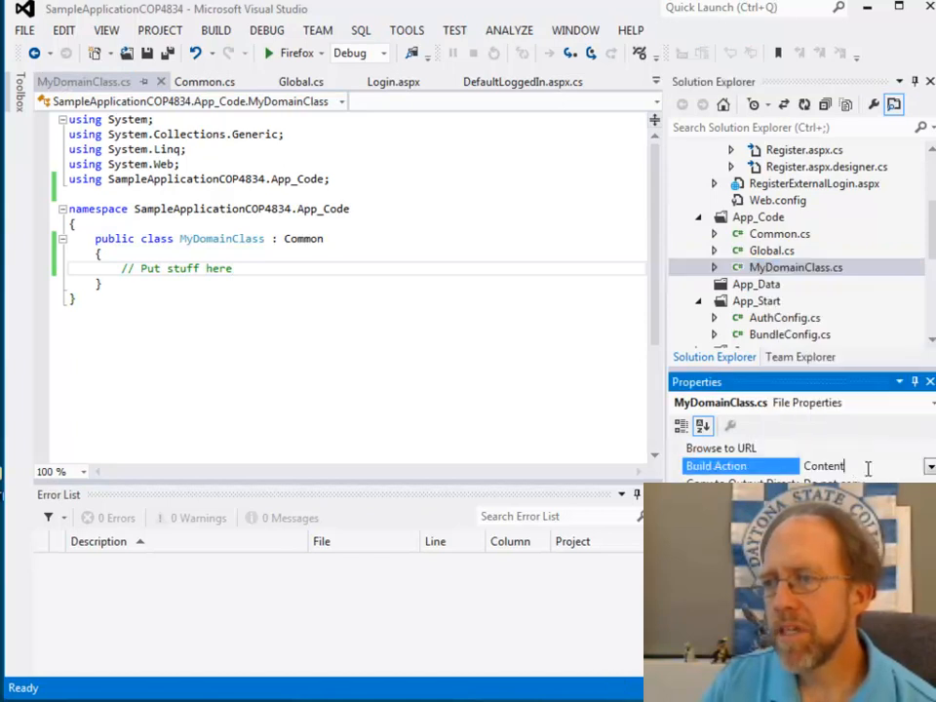
left_click(928, 464)
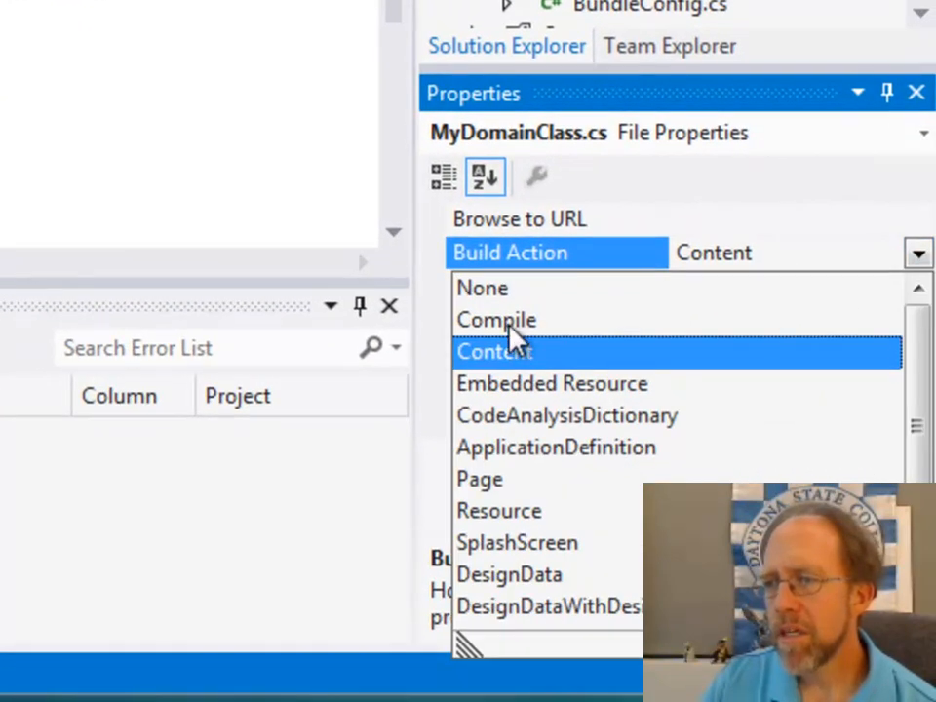
left_click(495, 319)
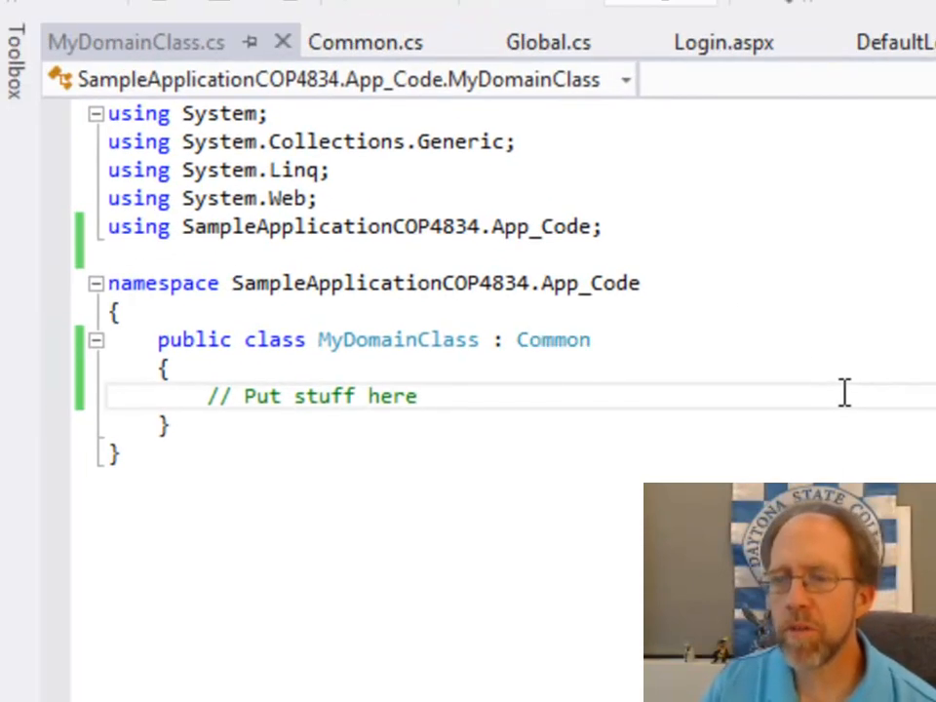
mouse_move(581, 589)
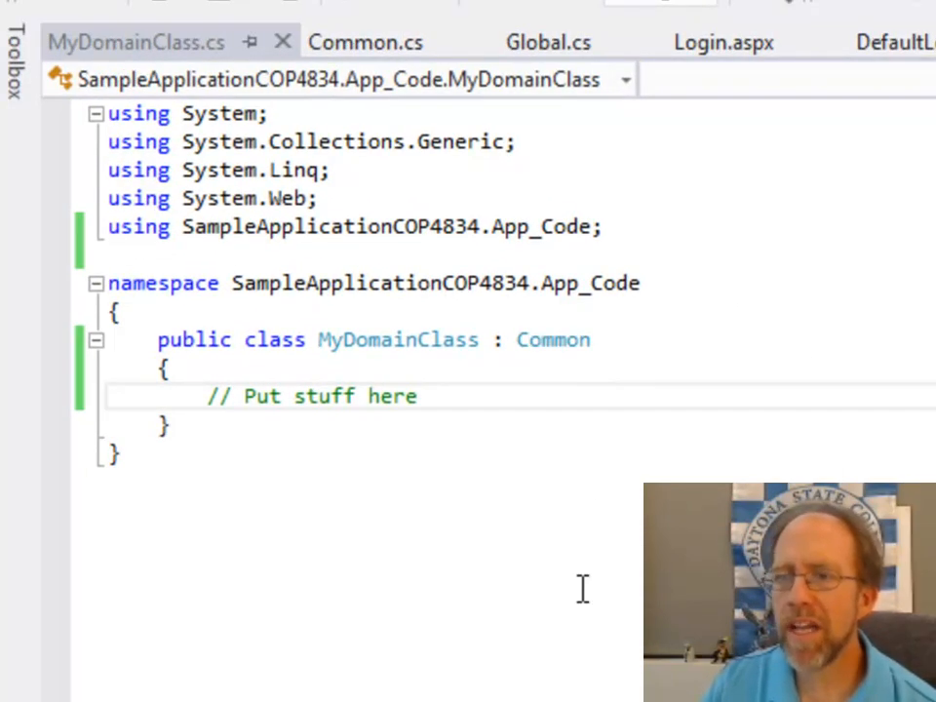